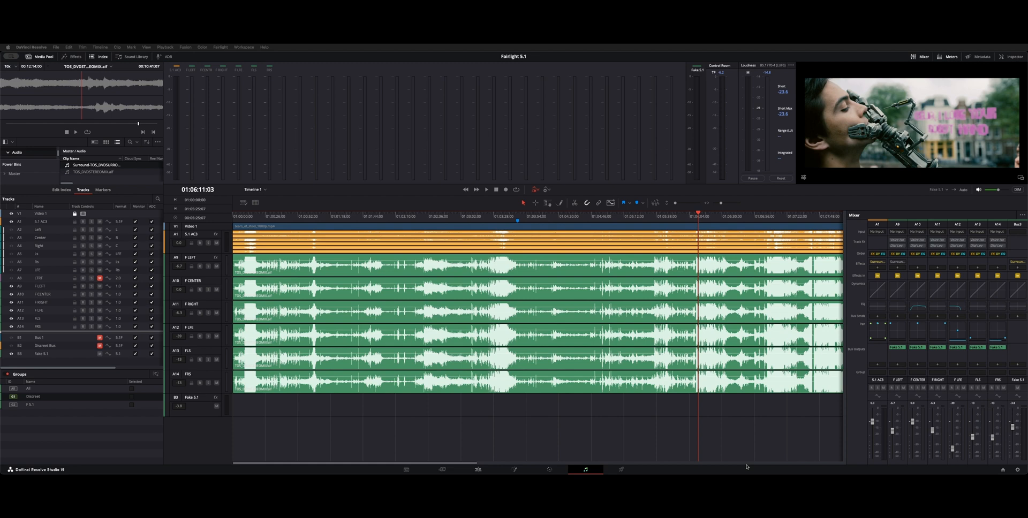
{"action": "mouse_move", "coordinate": [393, 200]}
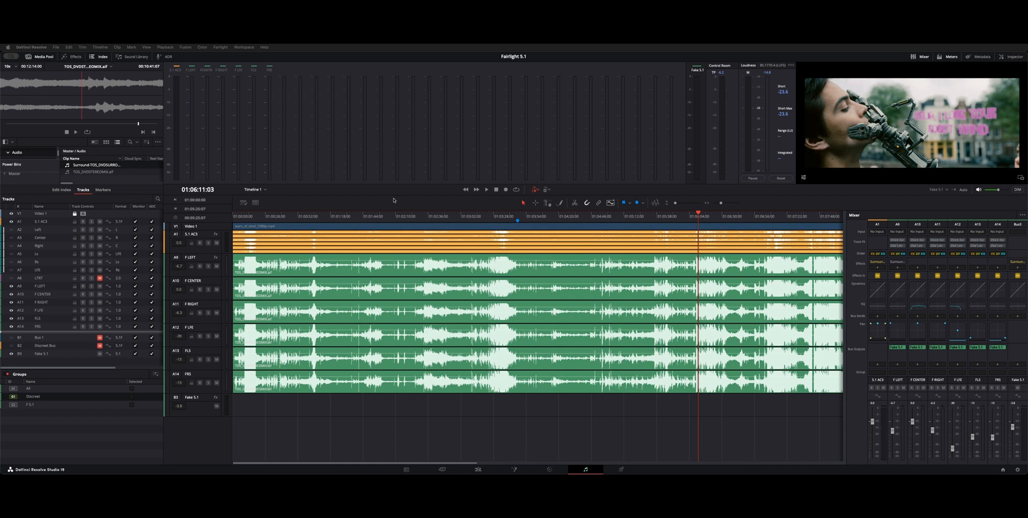
{"action": "mouse_move", "coordinate": [282, 221]}
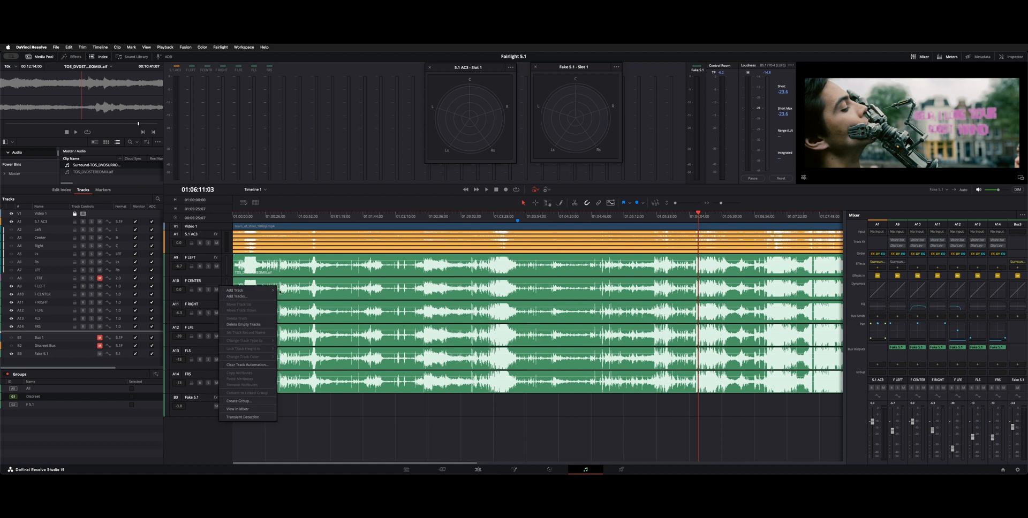
{"action": "left_click", "coordinate": [235, 296]}
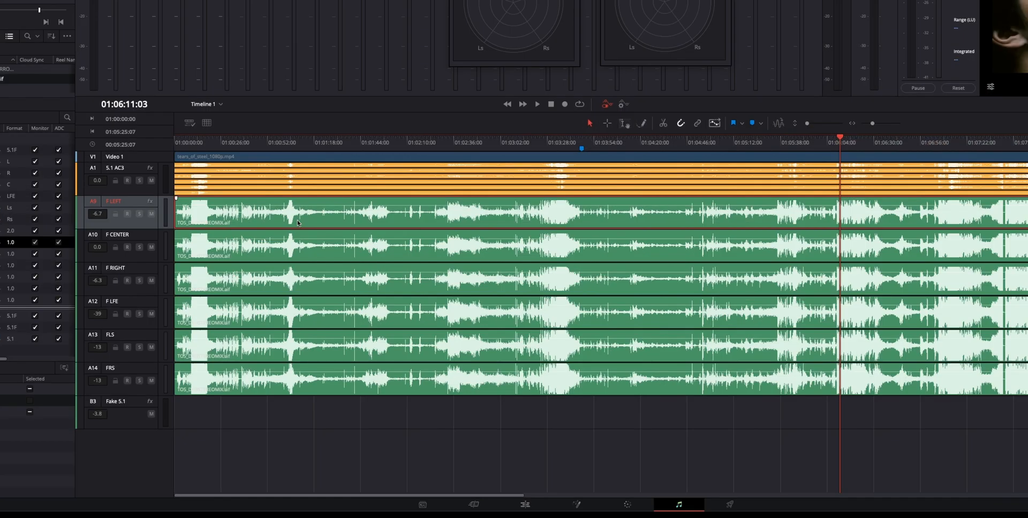
{"action": "right_click", "coordinate": [297, 223]}
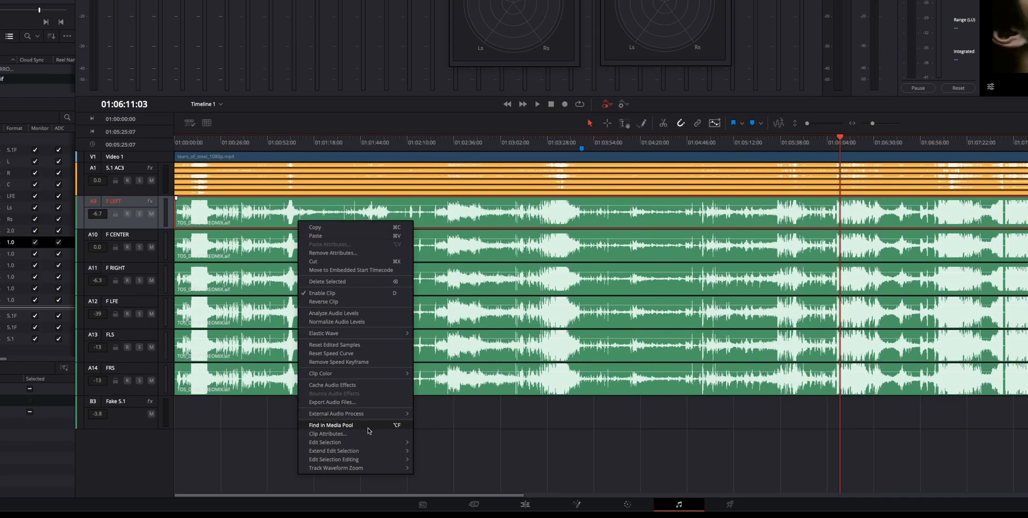
{"action": "left_click", "coordinate": [327, 433]}
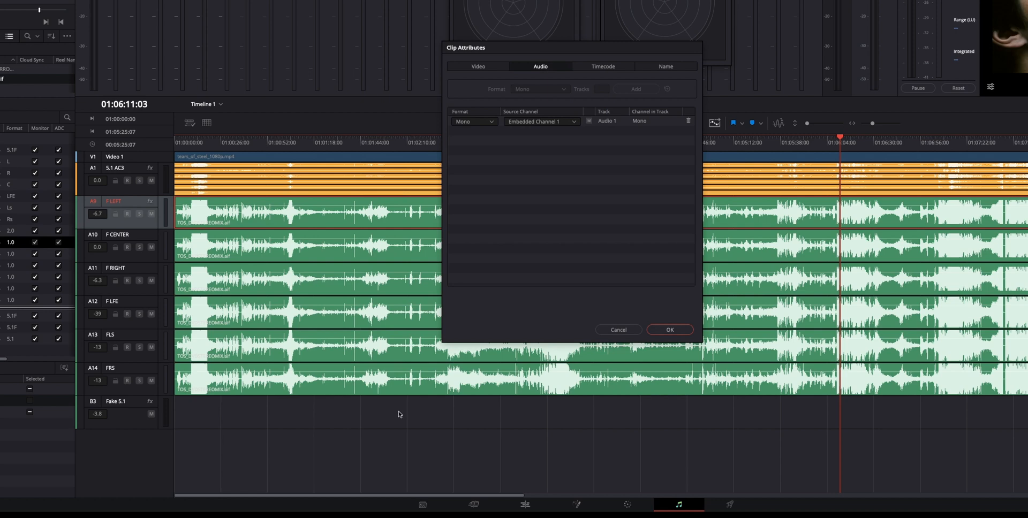
{"action": "mouse_move", "coordinate": [480, 125]}
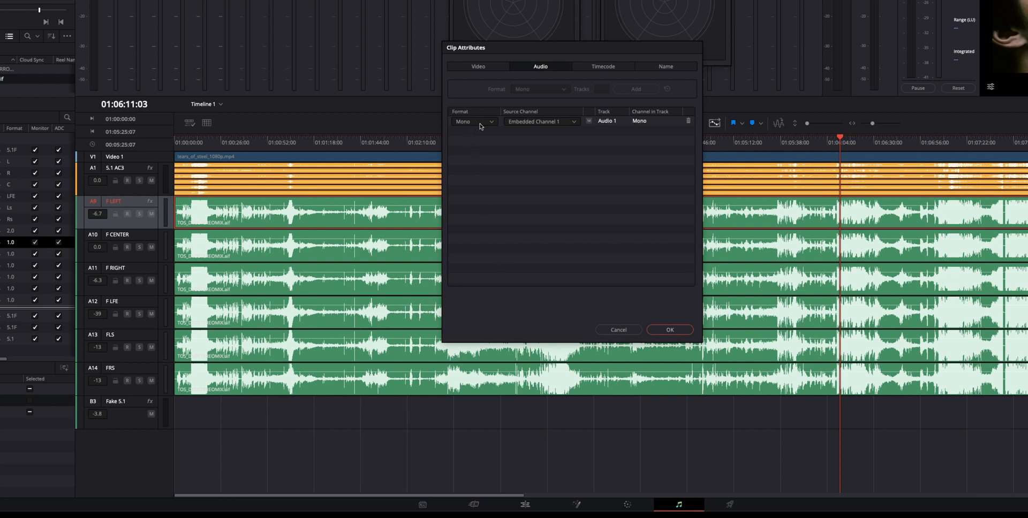
{"action": "mouse_move", "coordinate": [544, 124]}
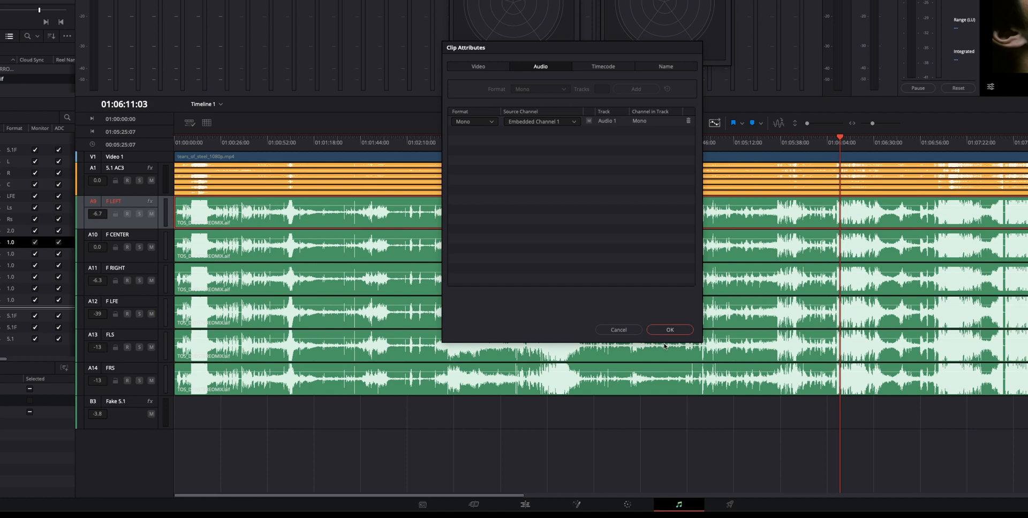
{"action": "left_click", "coordinate": [669, 329]}
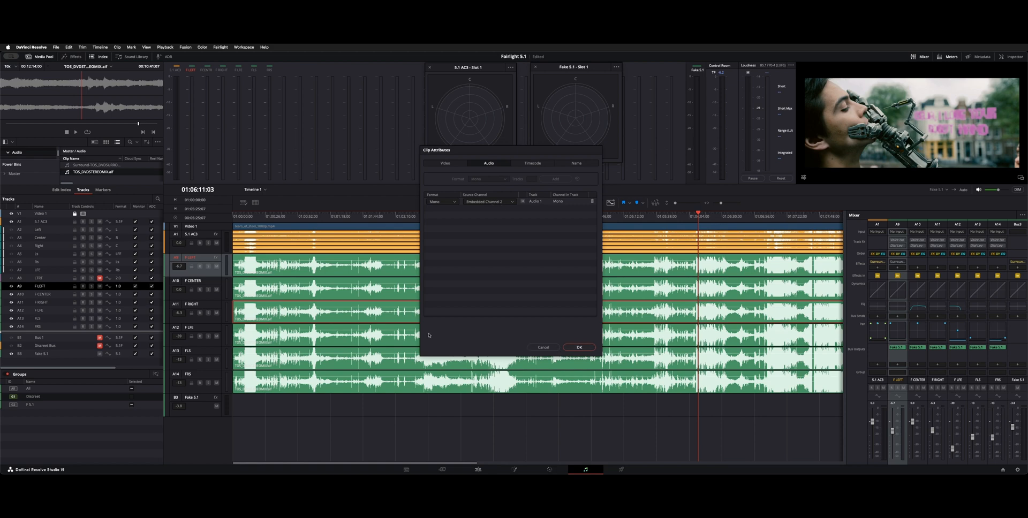
{"action": "left_click", "coordinate": [578, 346]}
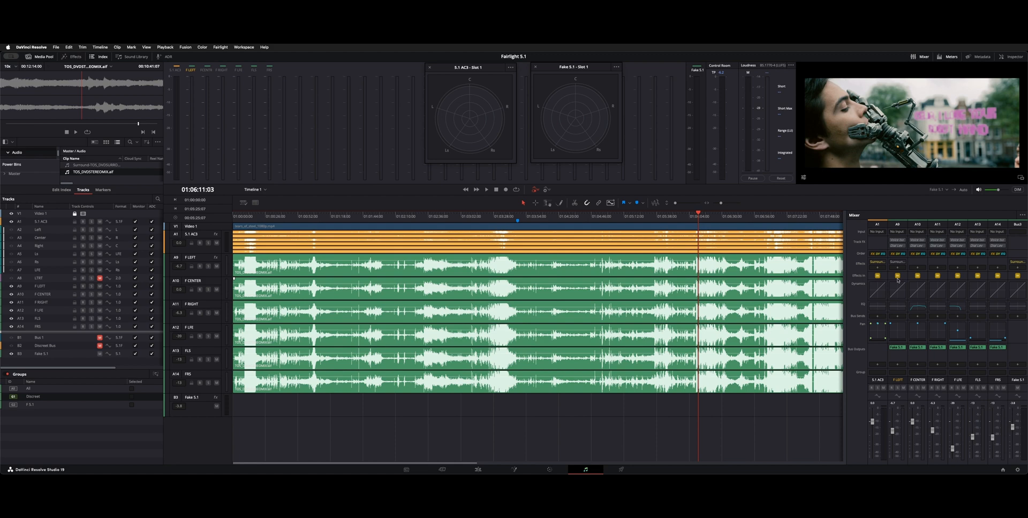
{"action": "mouse_move", "coordinate": [898, 309]}
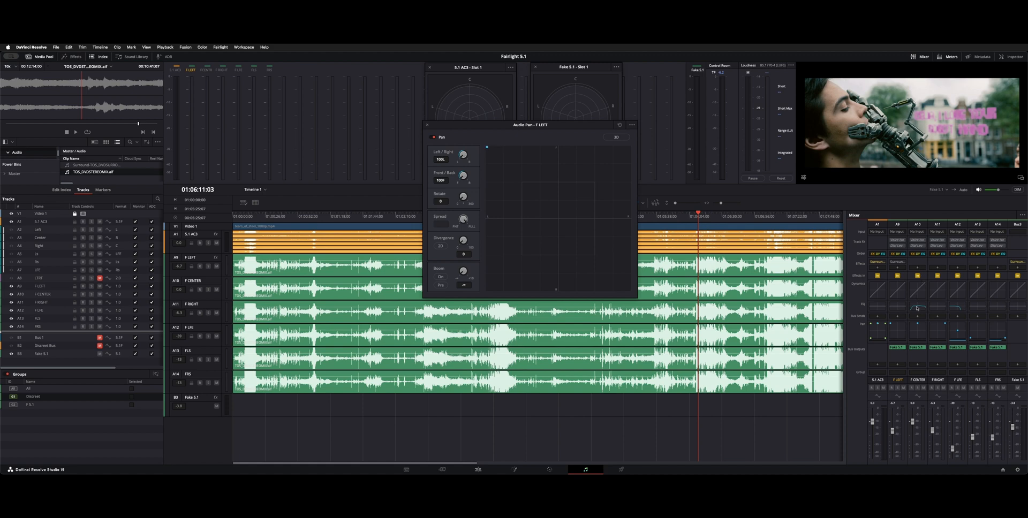
{"action": "mouse_move", "coordinate": [918, 335]}
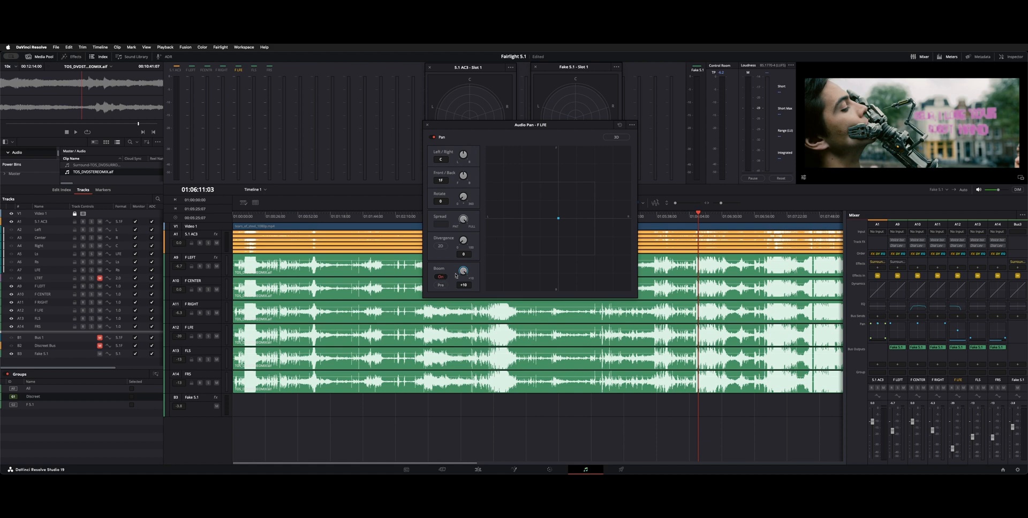
{"action": "mouse_move", "coordinate": [469, 290]}
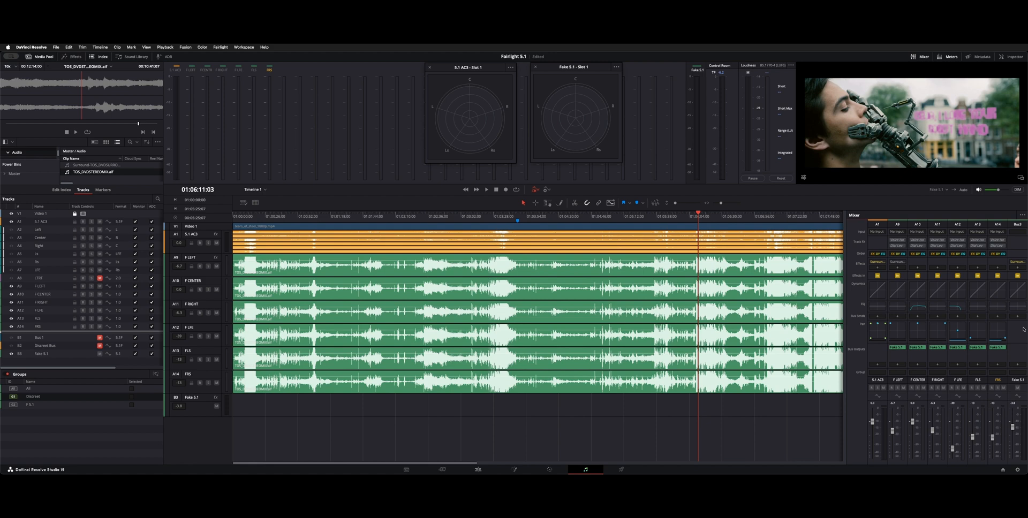
{"action": "mouse_move", "coordinate": [856, 352]}
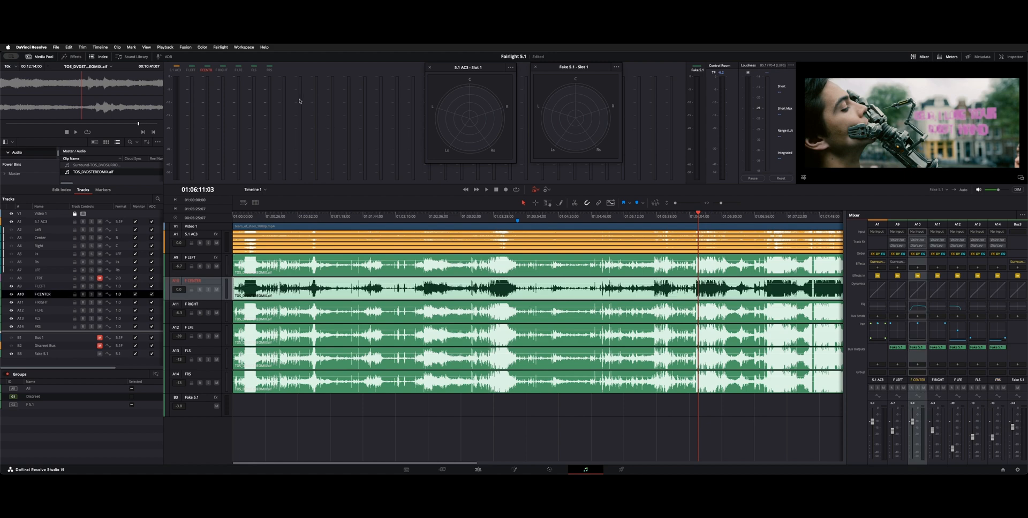
In Fairlight Bus Format, give the Fake 5.1 bus the 5.1 Film layout.
{"action": "left_click", "coordinate": [221, 46]}
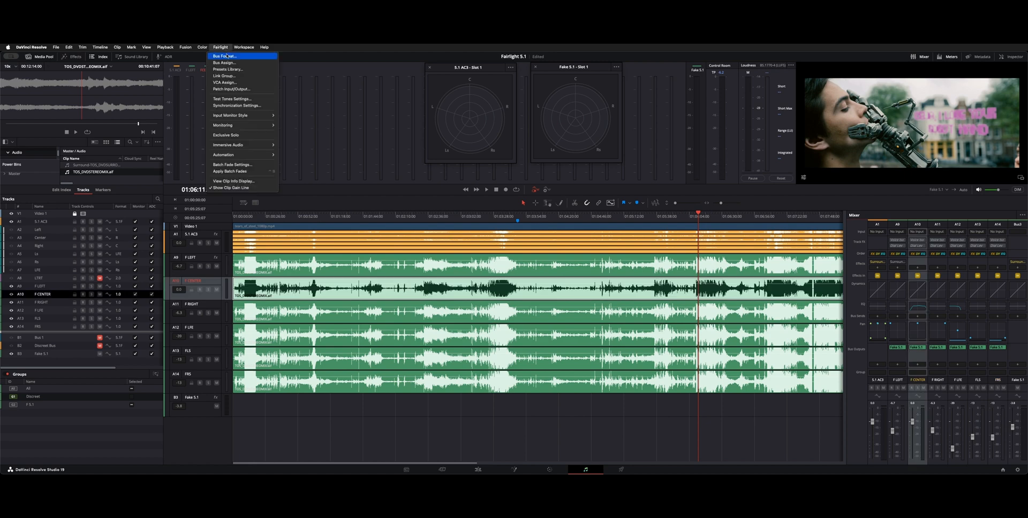
{"action": "left_click", "coordinate": [225, 56]}
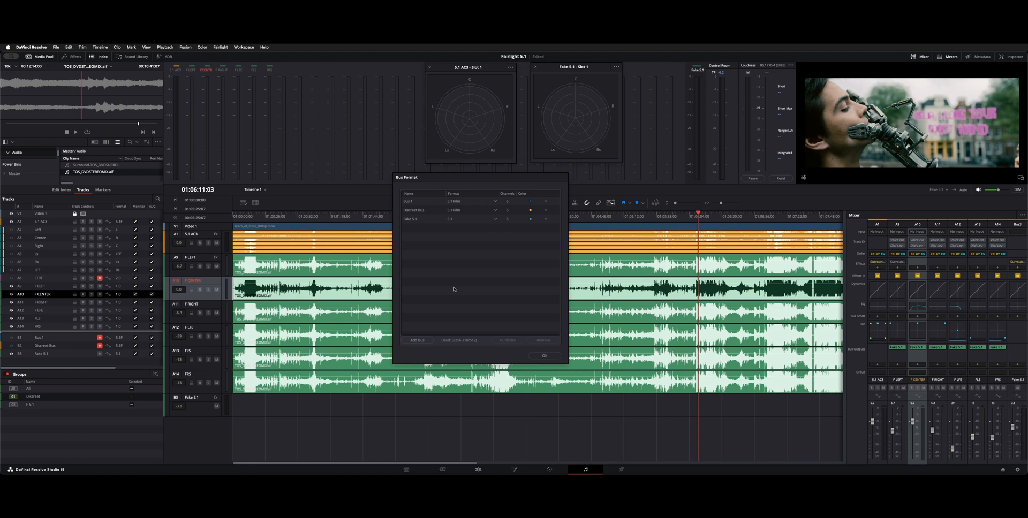
{"action": "mouse_move", "coordinate": [513, 273]}
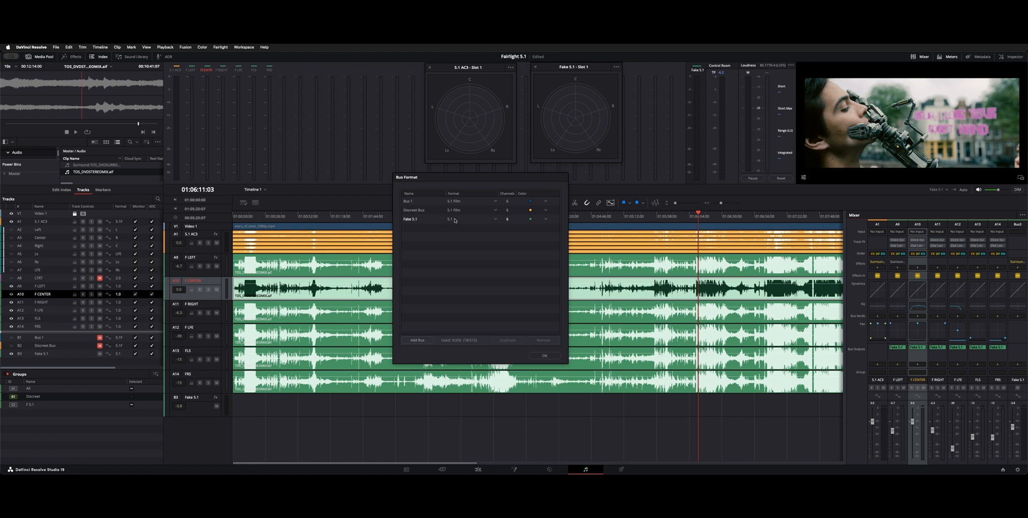
{"action": "left_click", "coordinate": [472, 218]}
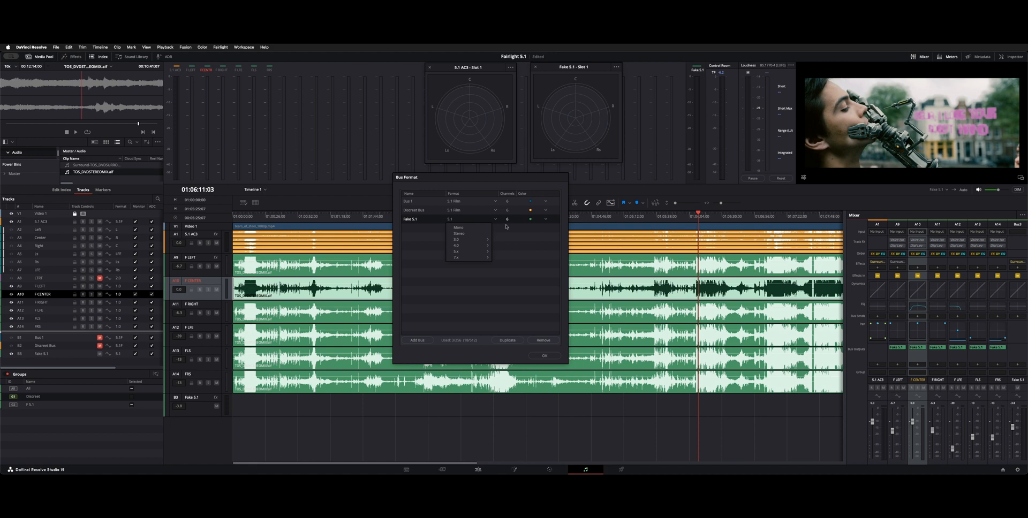
{"action": "mouse_move", "coordinate": [479, 247]}
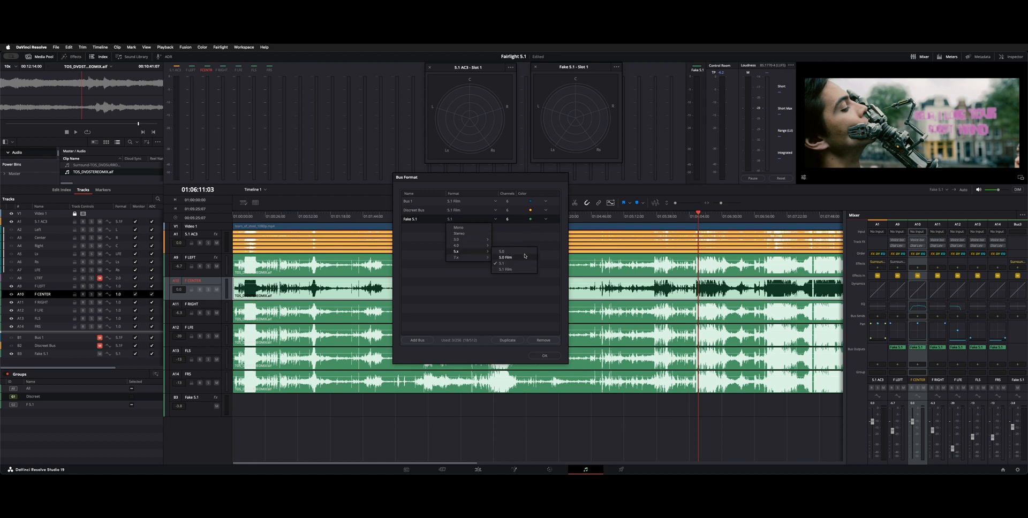
{"action": "mouse_move", "coordinate": [511, 263]}
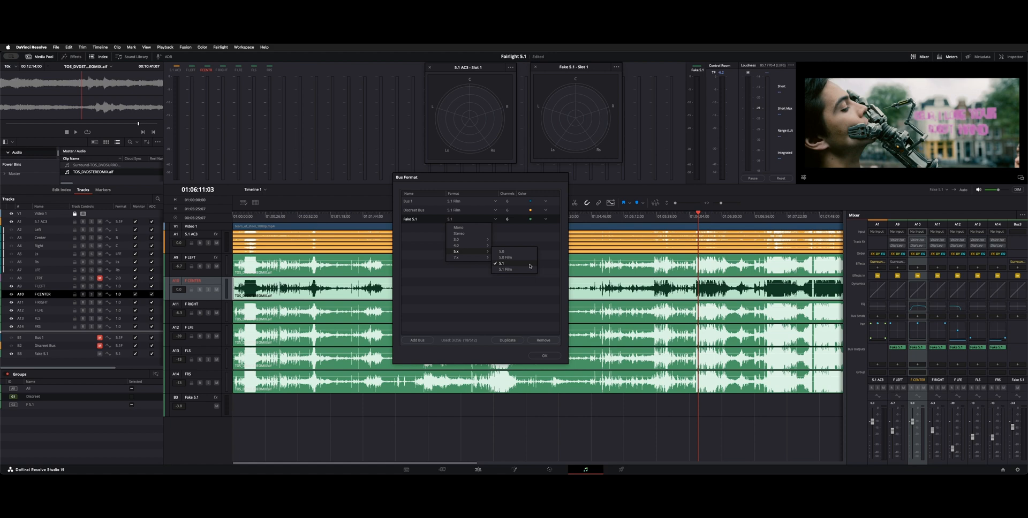
{"action": "mouse_move", "coordinate": [505, 268]}
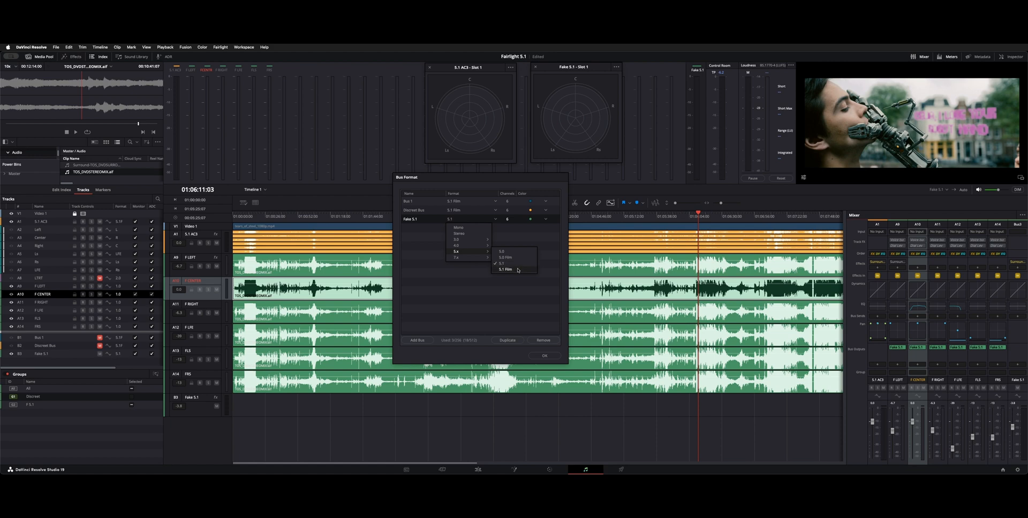
{"action": "left_click", "coordinate": [502, 262]}
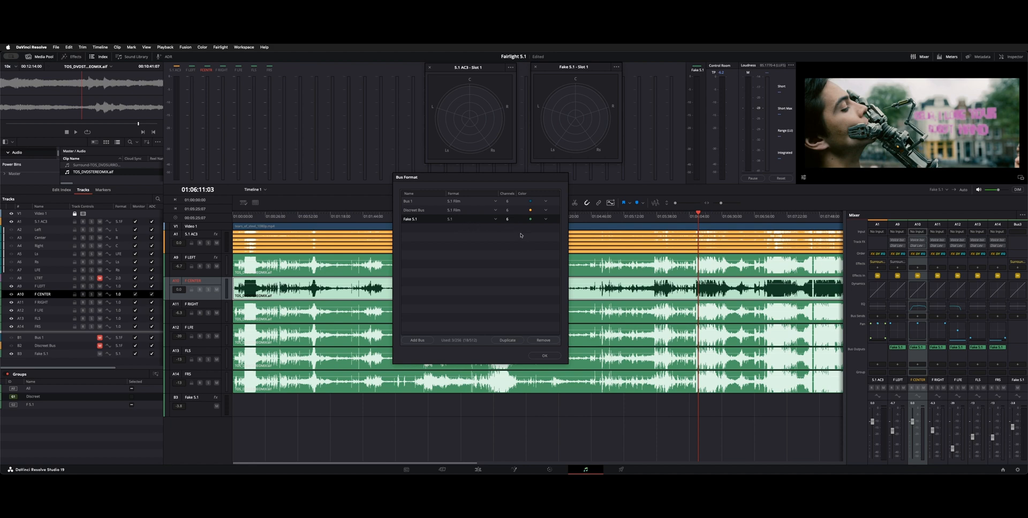
{"action": "left_click", "coordinate": [472, 218]}
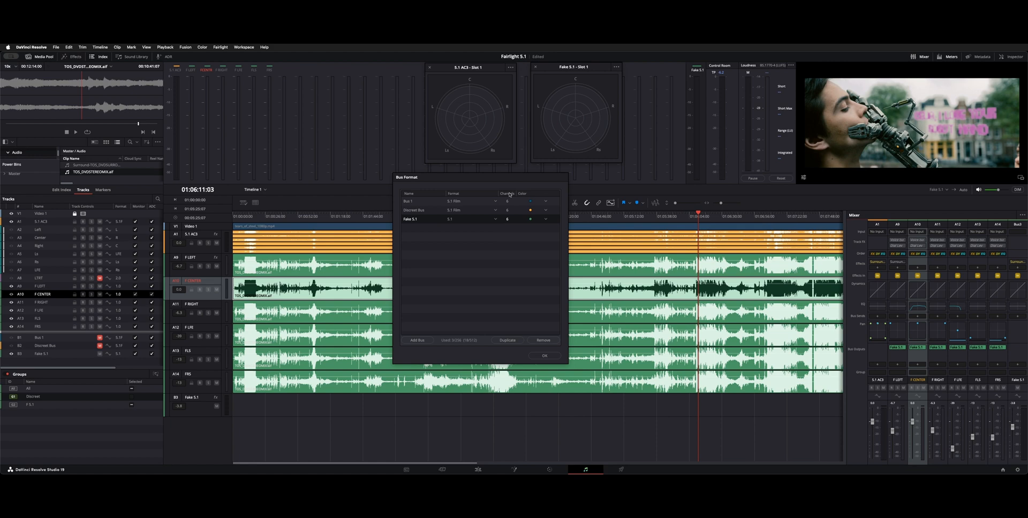
{"action": "mouse_move", "coordinate": [532, 222]}
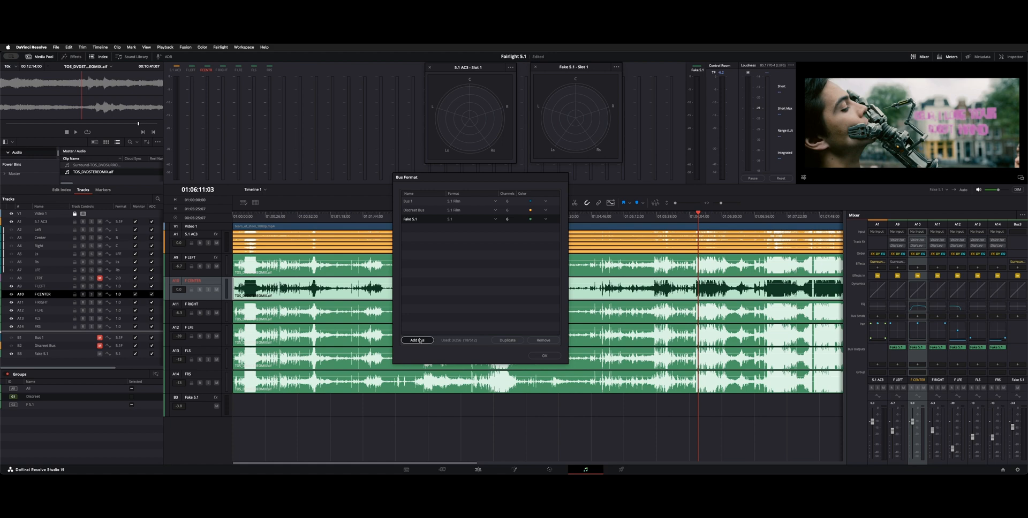
Add a new bus, Bus 4, keep it Mono and confirm the bus setup.
{"action": "left_click", "coordinate": [417, 340]}
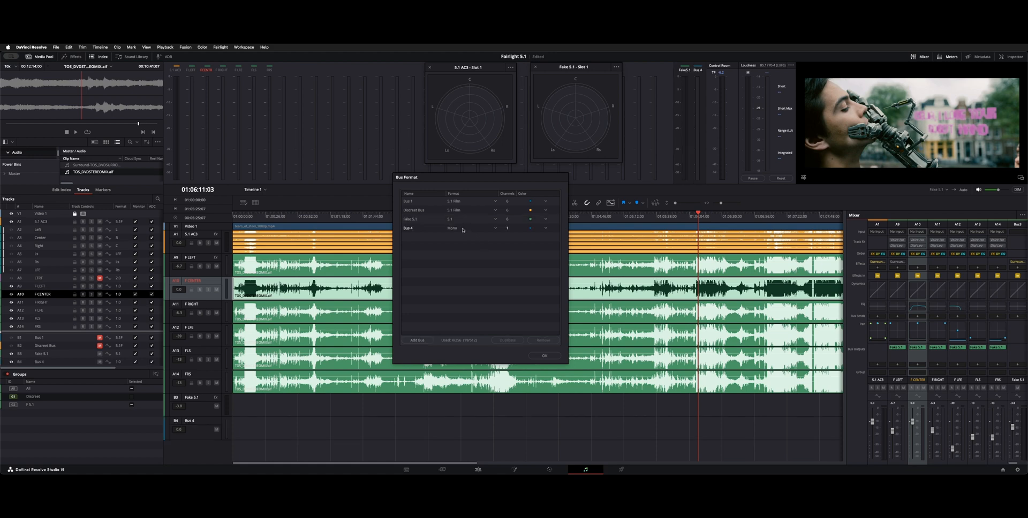
{"action": "left_click", "coordinate": [472, 228]}
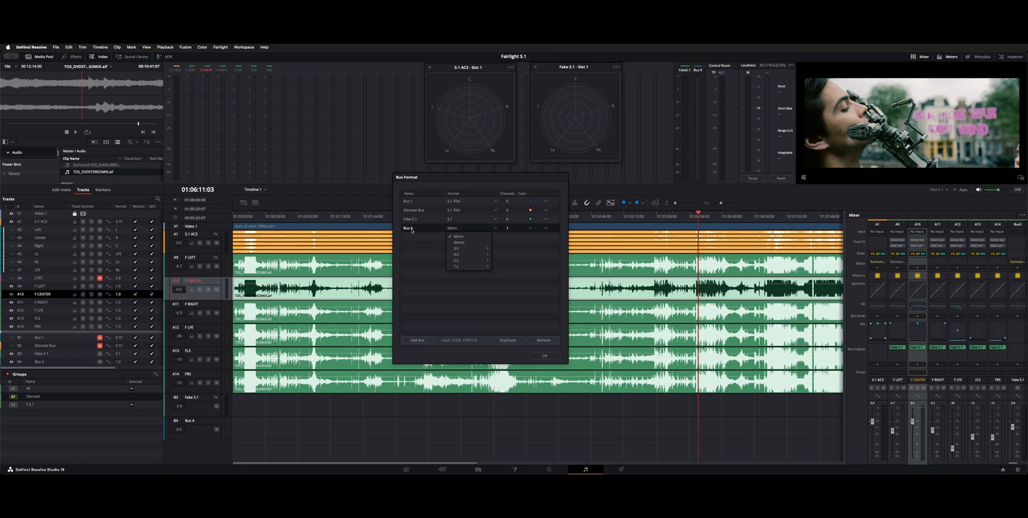
{"action": "left_click", "coordinate": [472, 228]}
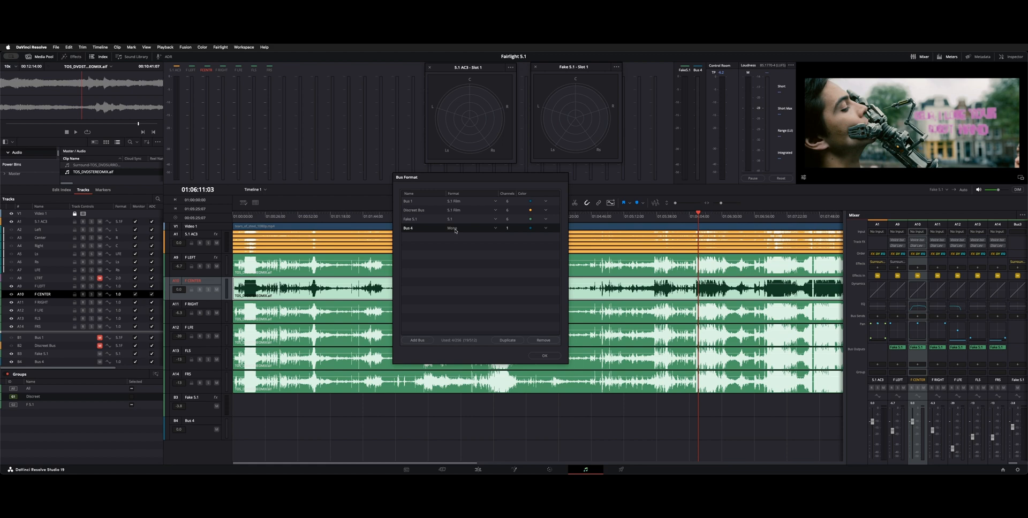
{"action": "left_click", "coordinate": [543, 355]}
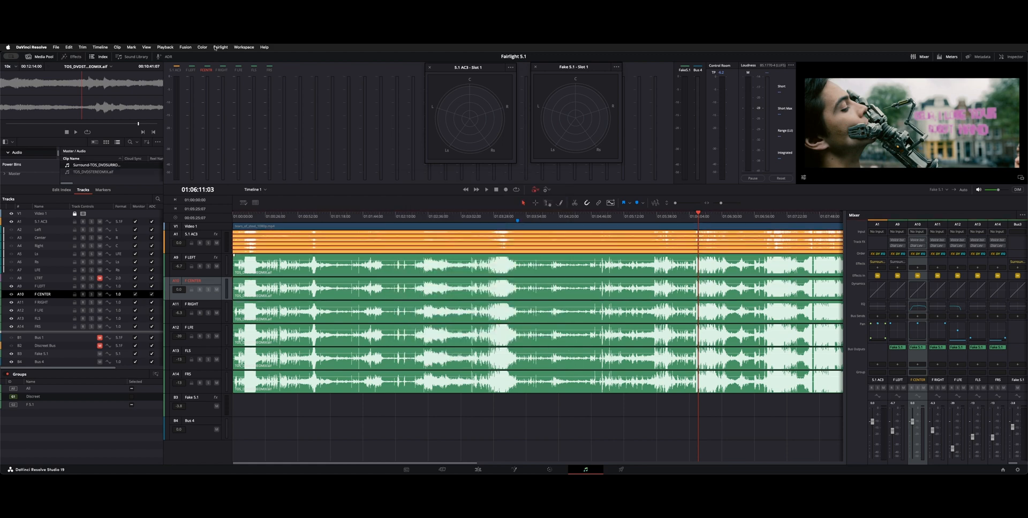
Assign the F LEFT track's output to a bus from its output bus choices.
{"action": "left_click", "coordinate": [40, 285]}
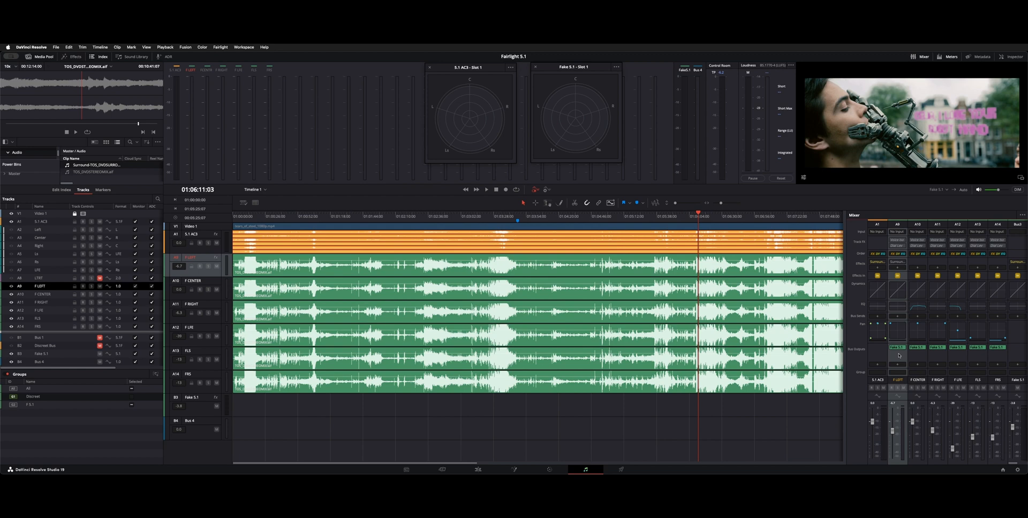
{"action": "right_click", "coordinate": [897, 347]}
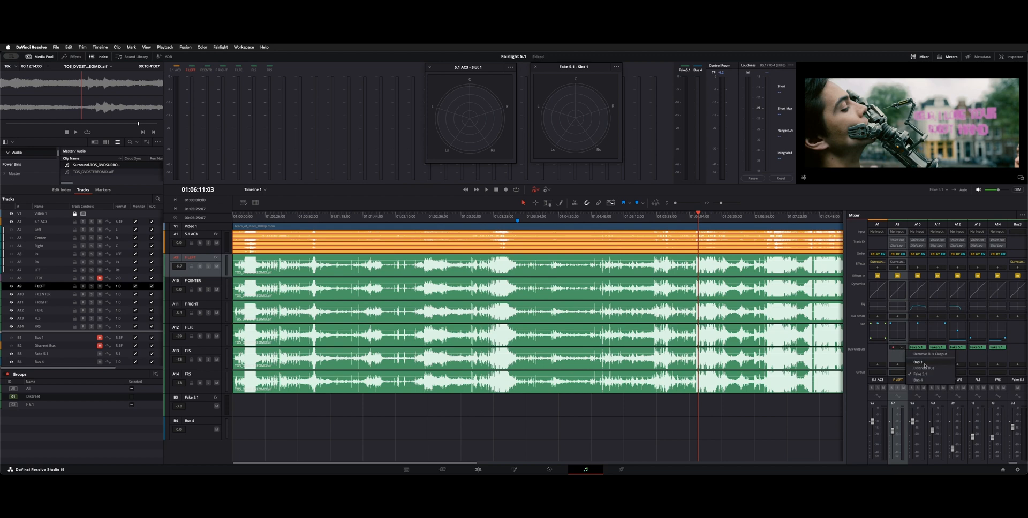
{"action": "left_click", "coordinate": [921, 372]}
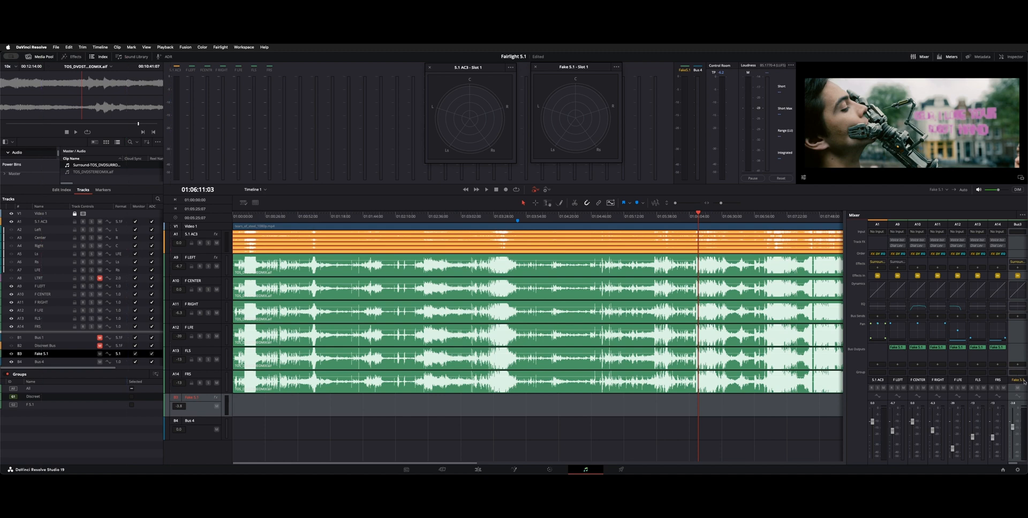
{"action": "mouse_move", "coordinate": [1023, 443]}
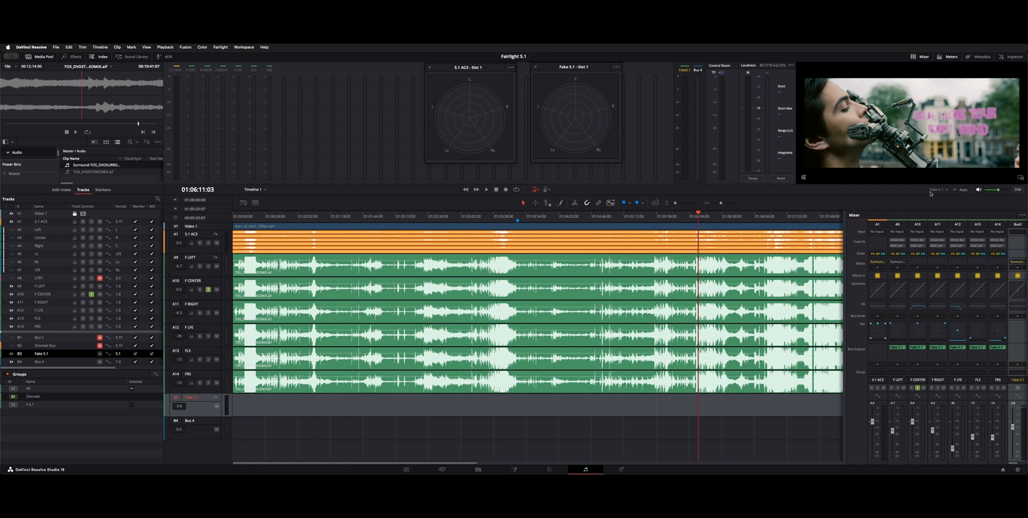
Play the timeline at two spots, watching the 5.1 AC3 and Fake 5.1 surround scopes.
{"action": "left_click", "coordinate": [486, 189]}
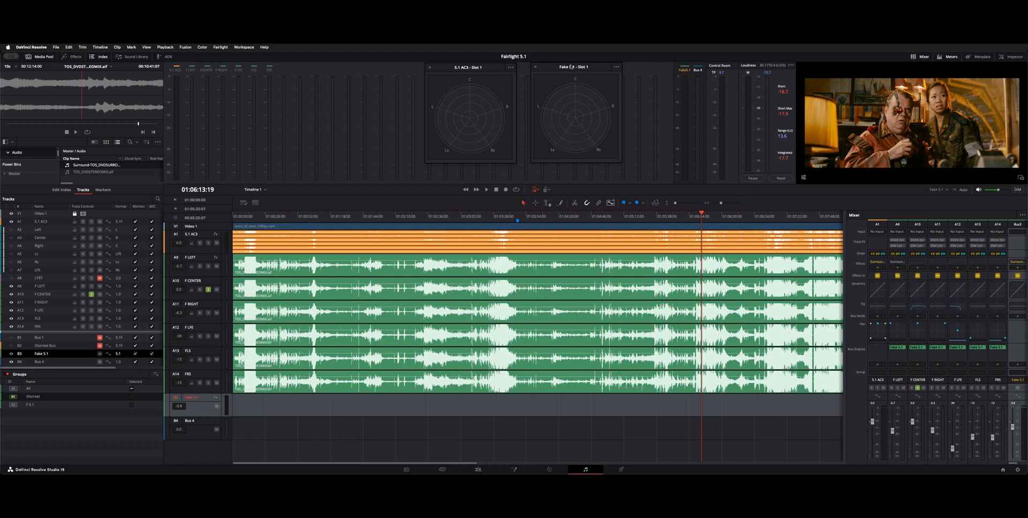
{"action": "mouse_move", "coordinate": [578, 82]}
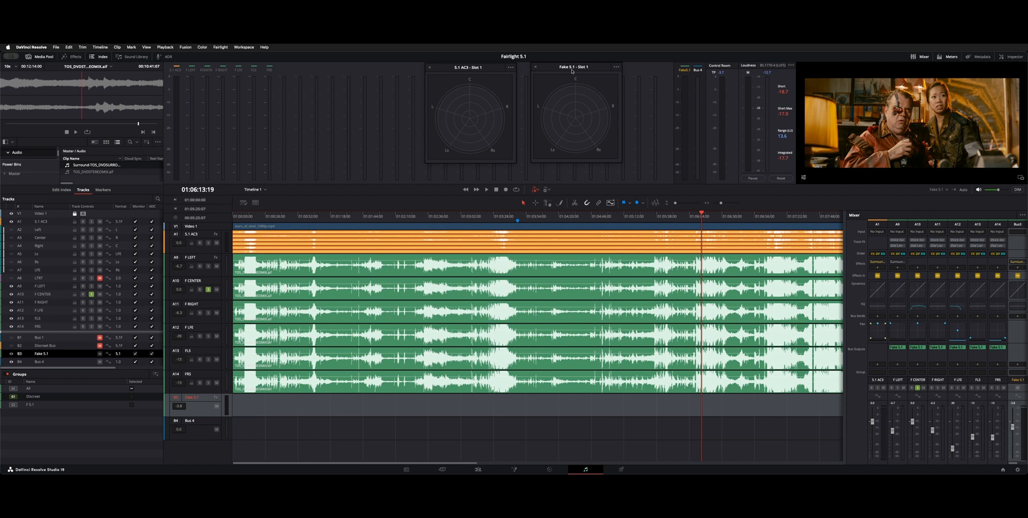
{"action": "mouse_move", "coordinate": [463, 70]}
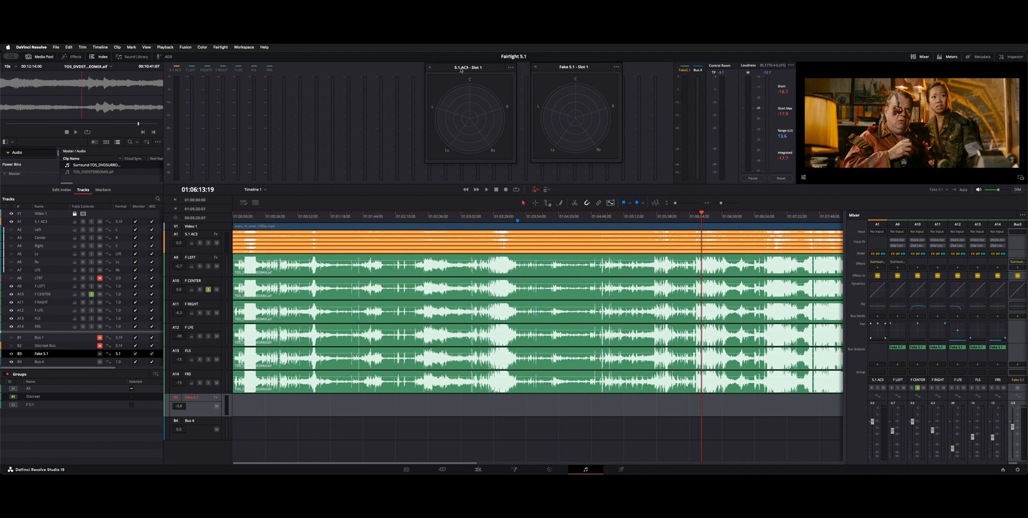
{"action": "mouse_move", "coordinate": [459, 119]}
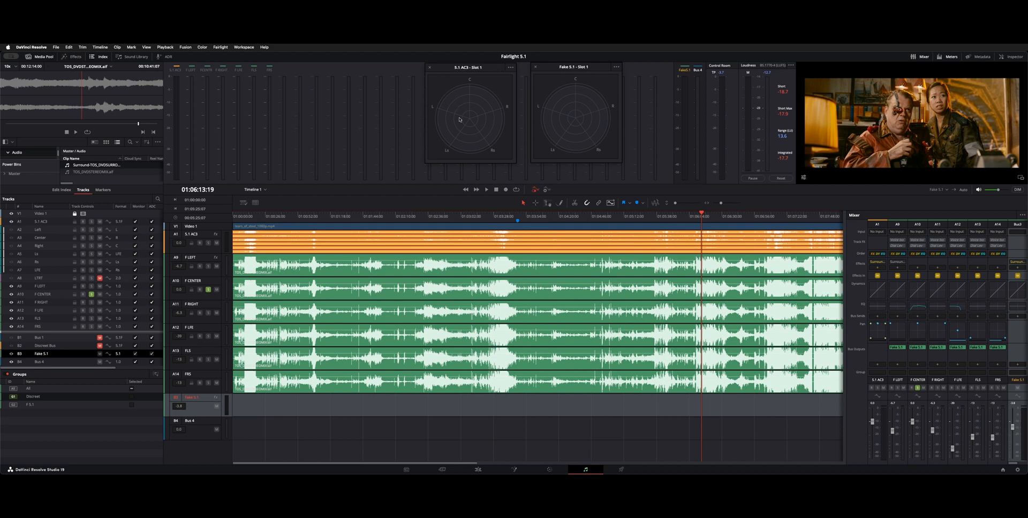
{"action": "mouse_move", "coordinate": [479, 125]}
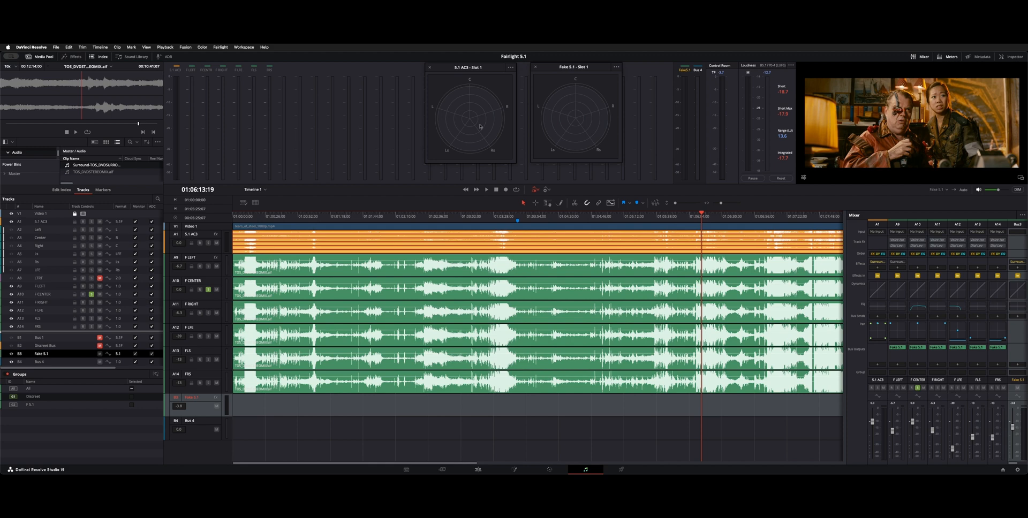
{"action": "mouse_move", "coordinate": [603, 109]}
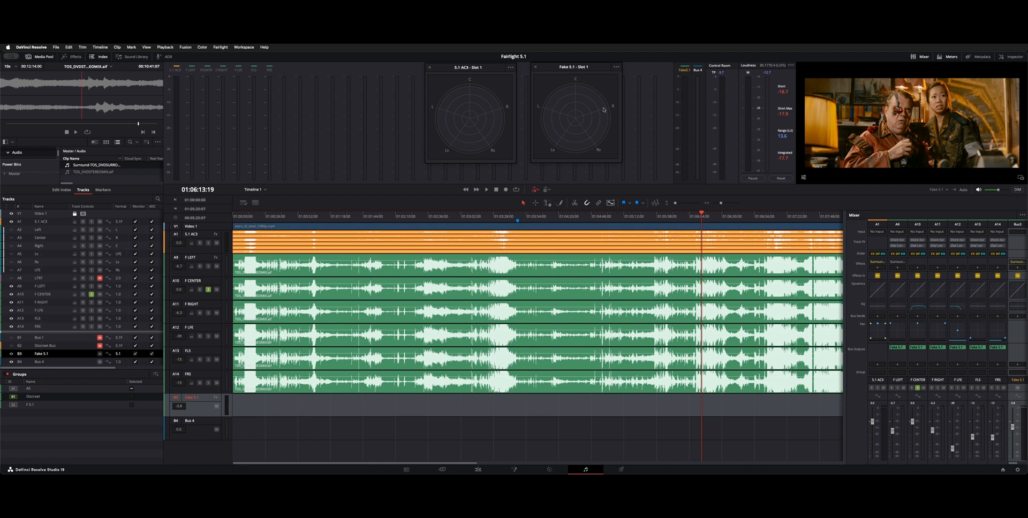
{"action": "mouse_move", "coordinate": [577, 111]}
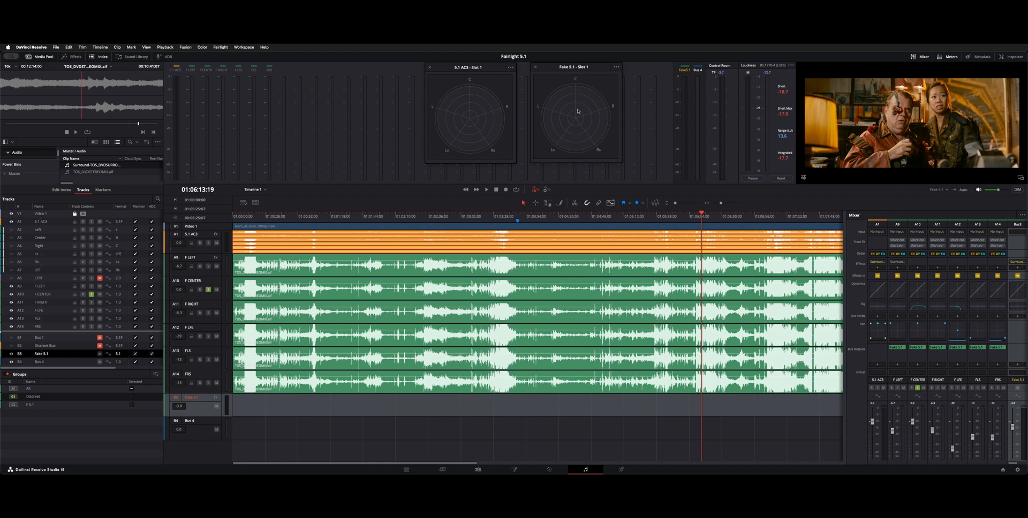
{"action": "mouse_move", "coordinate": [441, 122]}
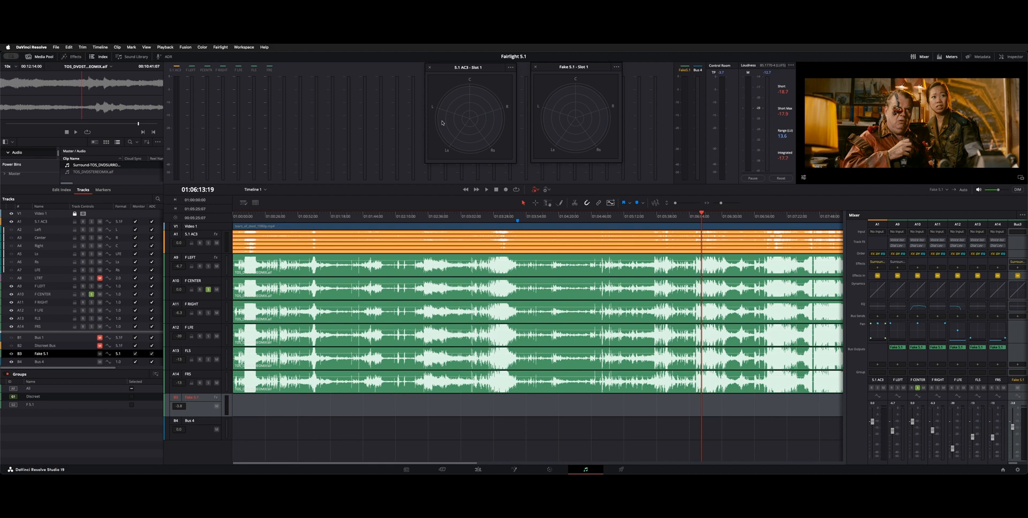
{"action": "mouse_move", "coordinate": [480, 115]}
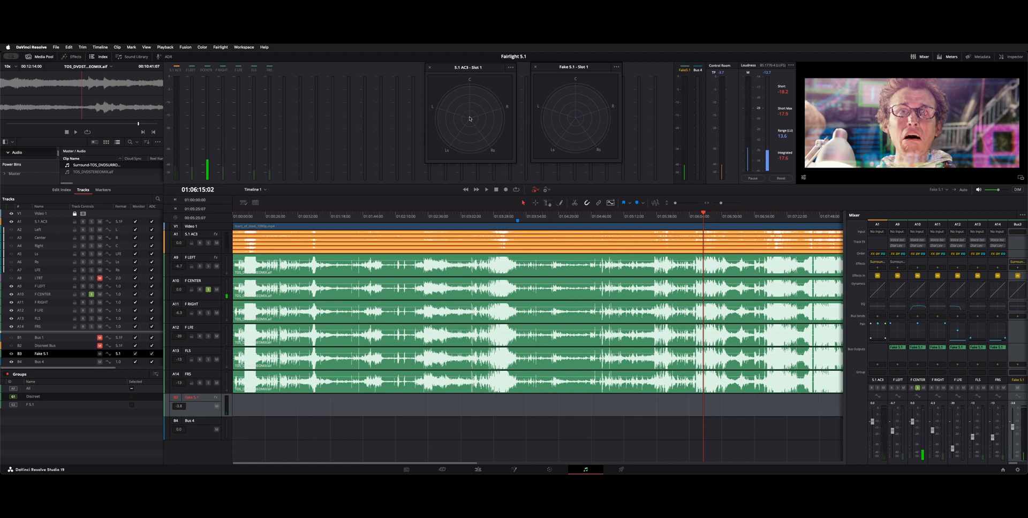
{"action": "mouse_move", "coordinate": [581, 142]}
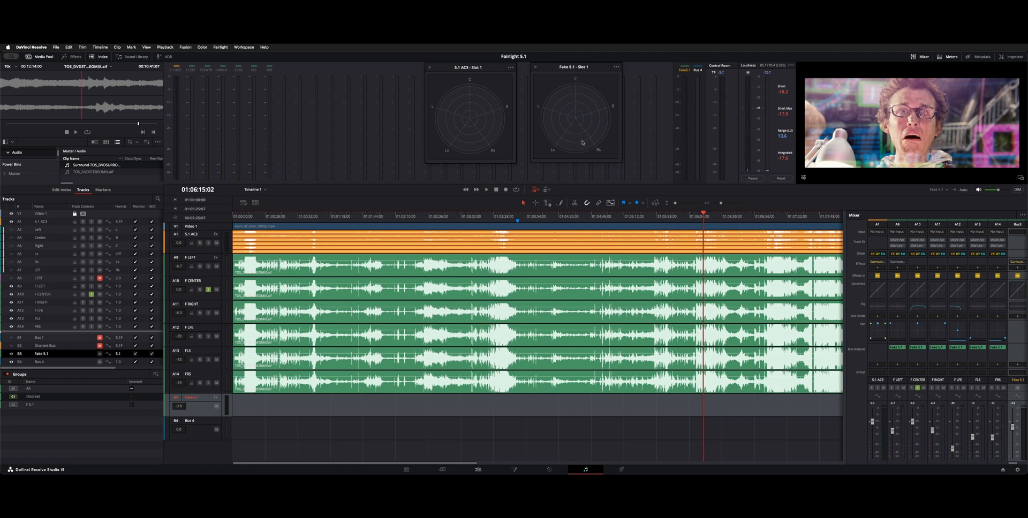
{"action": "left_click", "coordinate": [486, 189]}
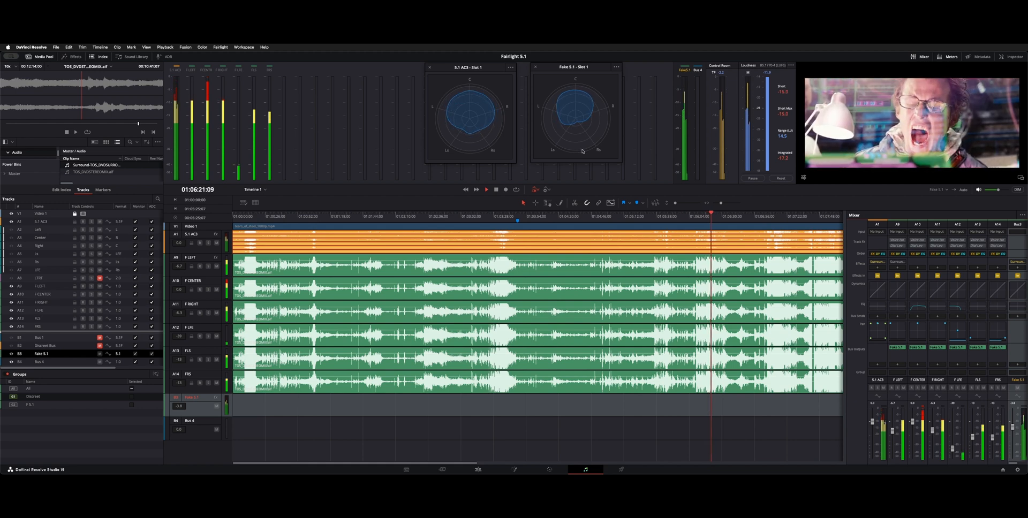
{"action": "key", "text": "space"}
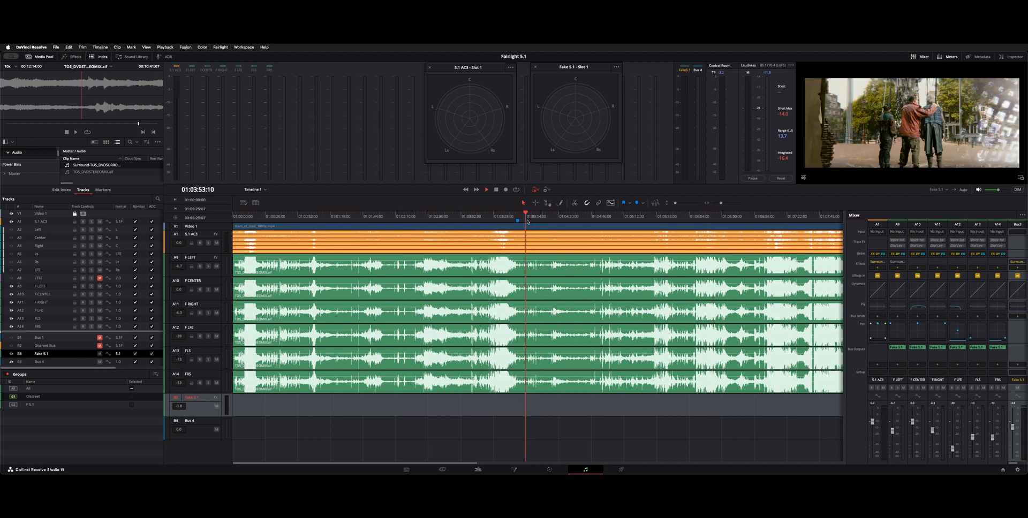
{"action": "left_click", "coordinate": [486, 190]}
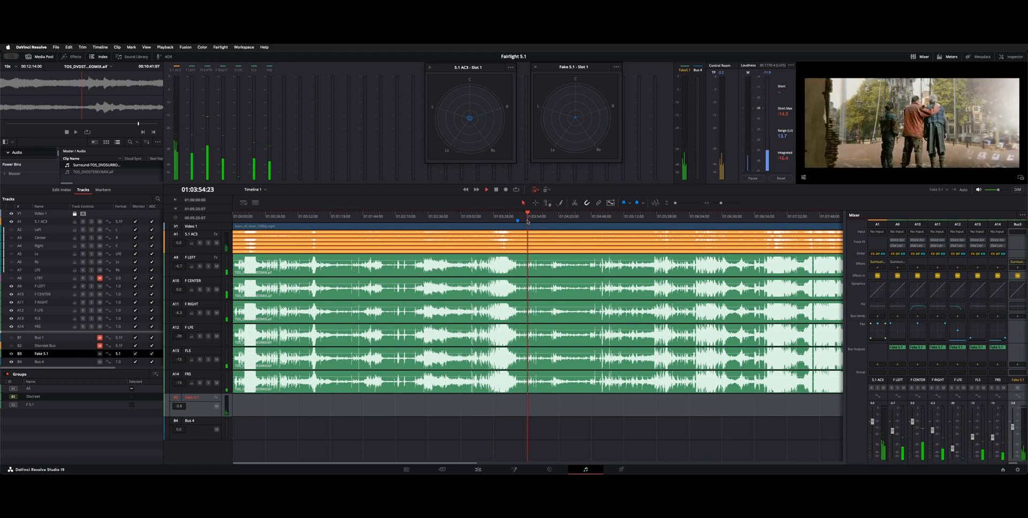
{"action": "left_click", "coordinate": [486, 189]}
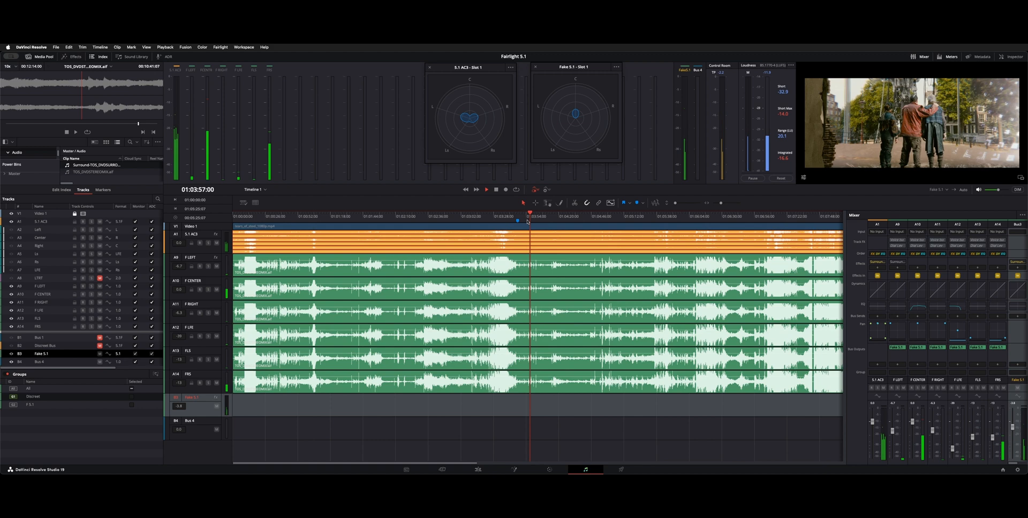
{"action": "left_click", "coordinate": [487, 189]}
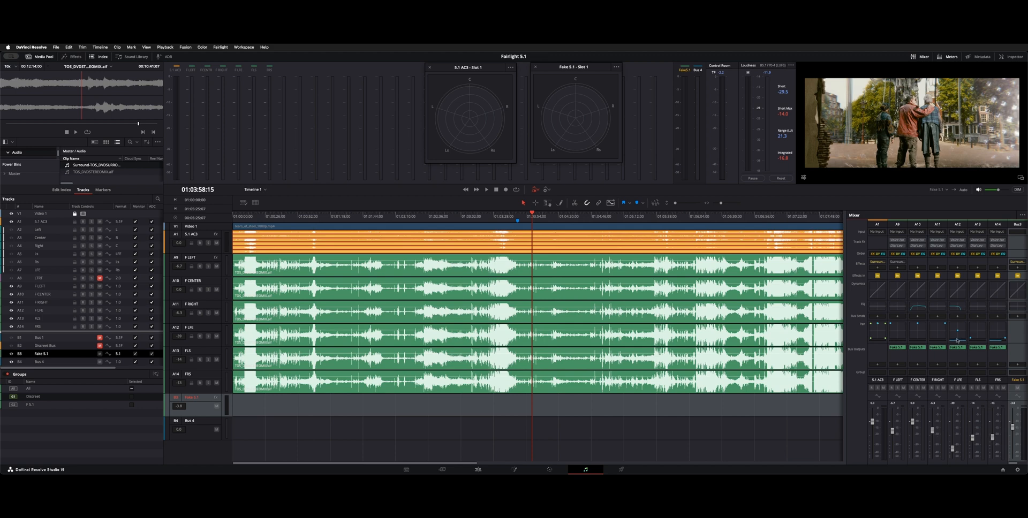
{"action": "mouse_move", "coordinate": [947, 308]}
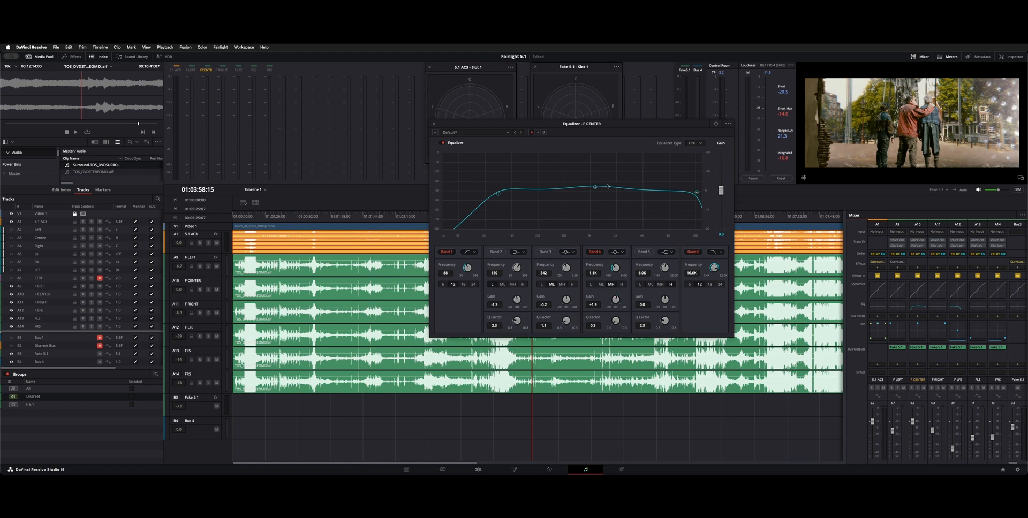
{"action": "mouse_move", "coordinate": [617, 198]}
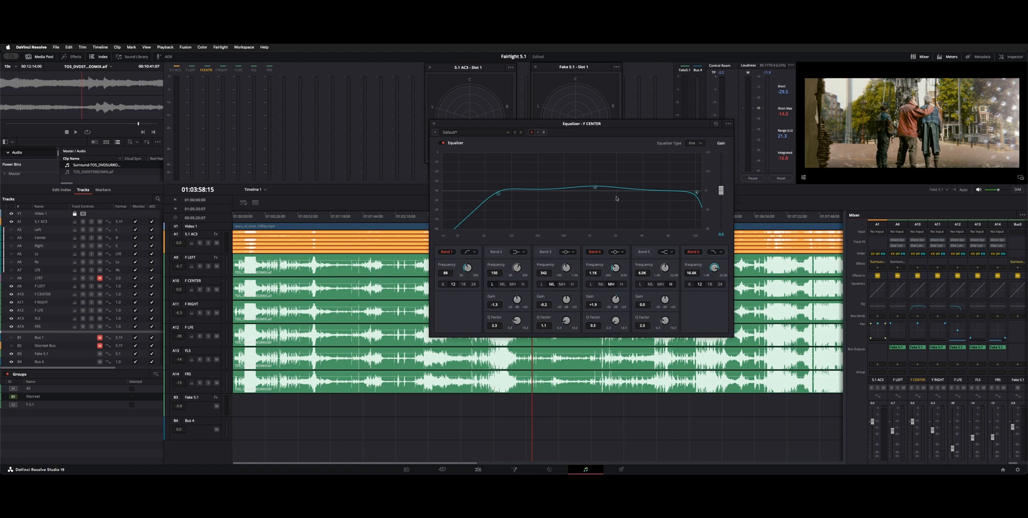
{"action": "mouse_move", "coordinate": [953, 310]}
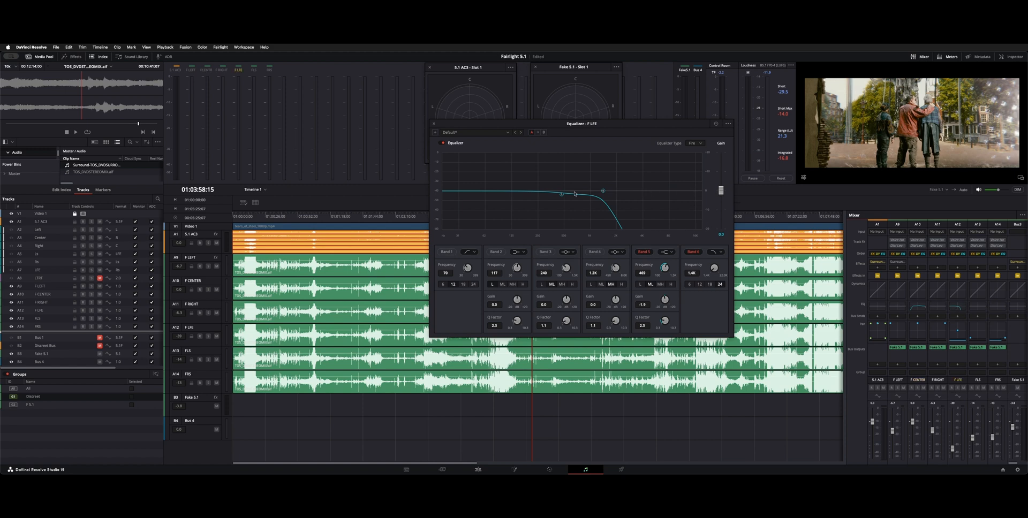
{"action": "mouse_move", "coordinate": [500, 201]}
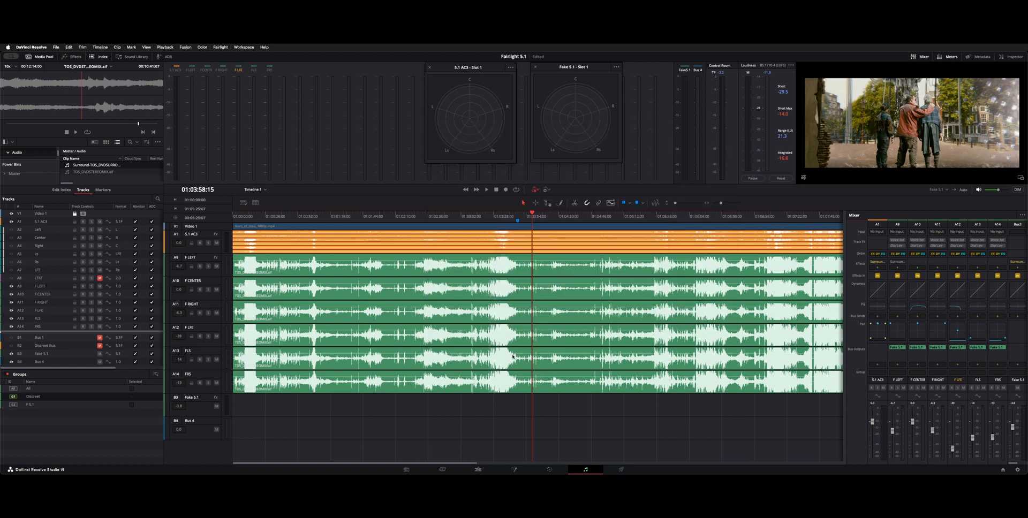
{"action": "mouse_move", "coordinate": [706, 417]}
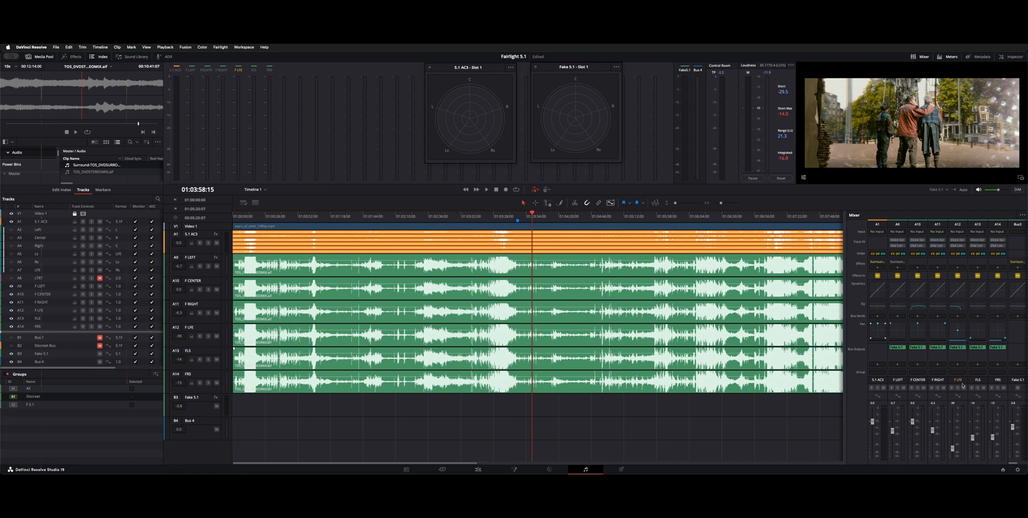
{"action": "mouse_move", "coordinate": [944, 417]}
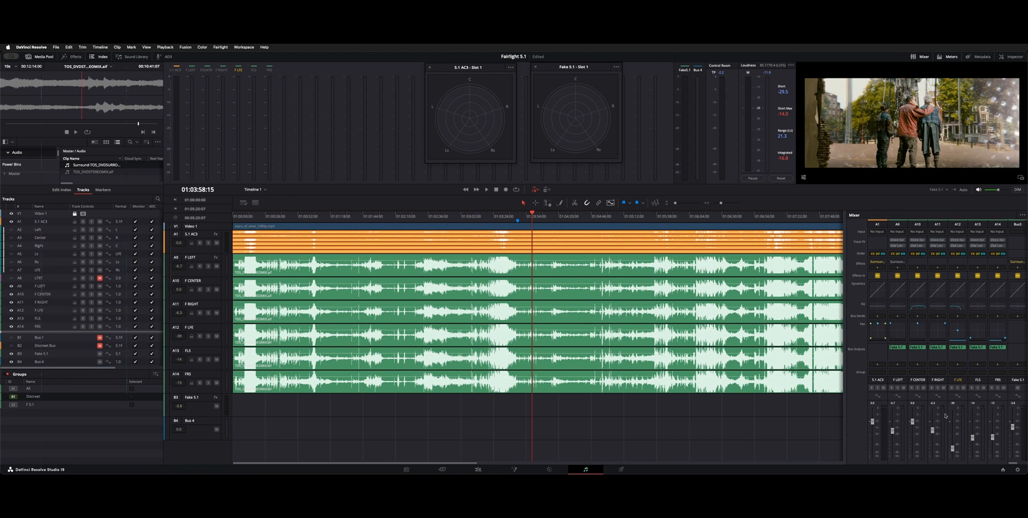
{"action": "mouse_move", "coordinate": [881, 425]}
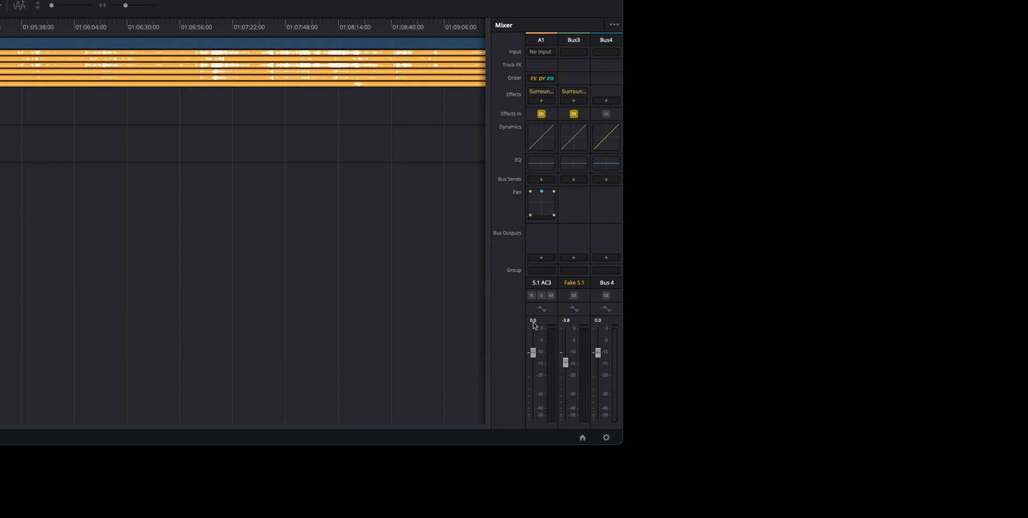
{"action": "mouse_move", "coordinate": [489, 298]}
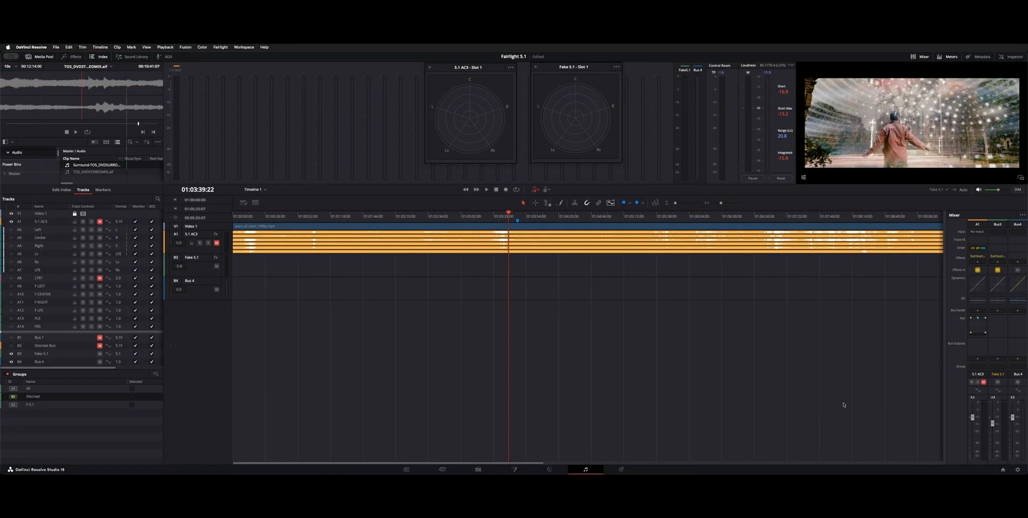
Reposition the playhead earlier and audition the 5.1 AC3 track briefly.
{"action": "left_click", "coordinate": [486, 189]}
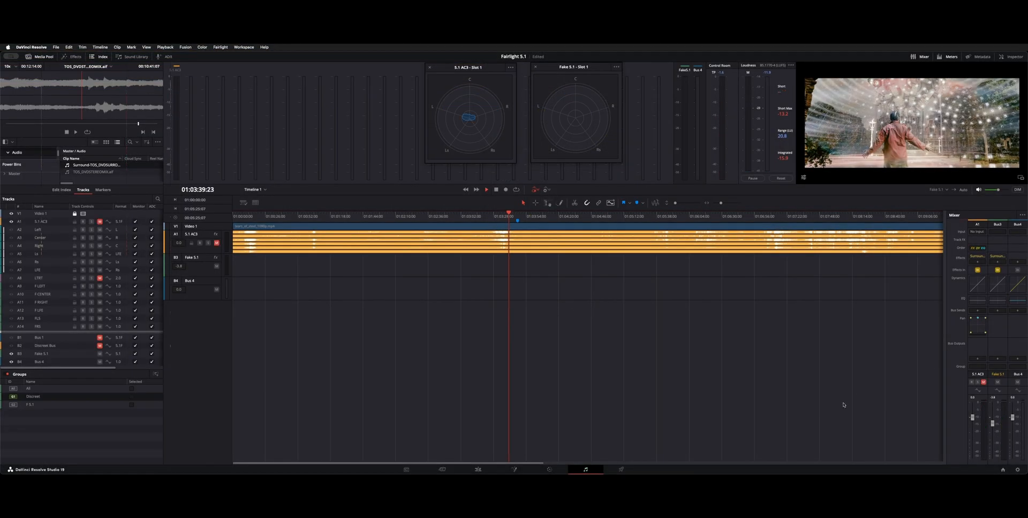
{"action": "left_click", "coordinate": [485, 189]}
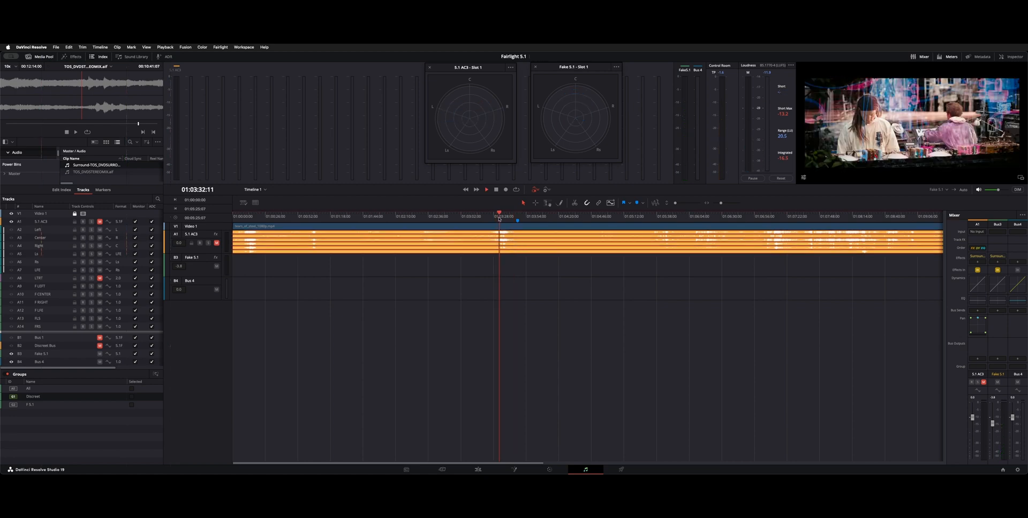
{"action": "left_click", "coordinate": [486, 190]}
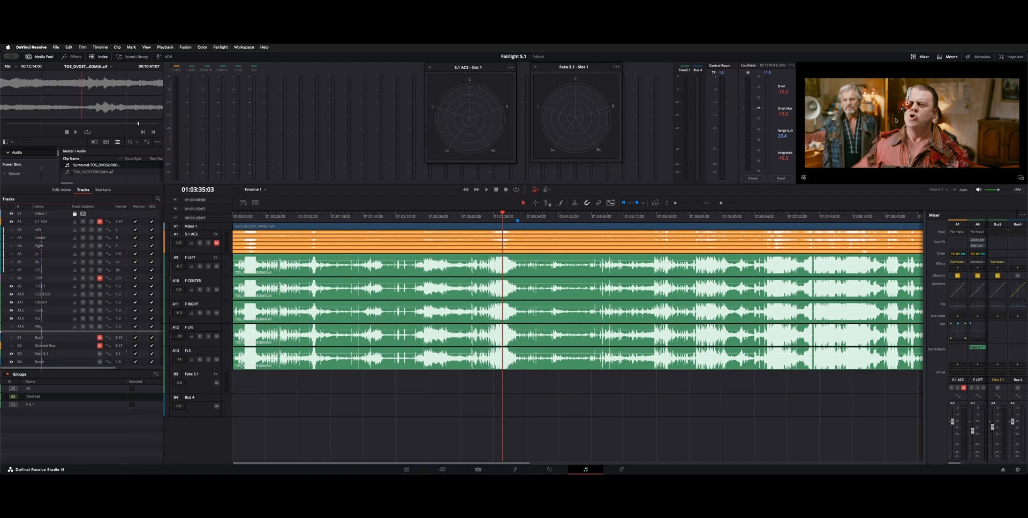
{"action": "mouse_move", "coordinate": [845, 172]}
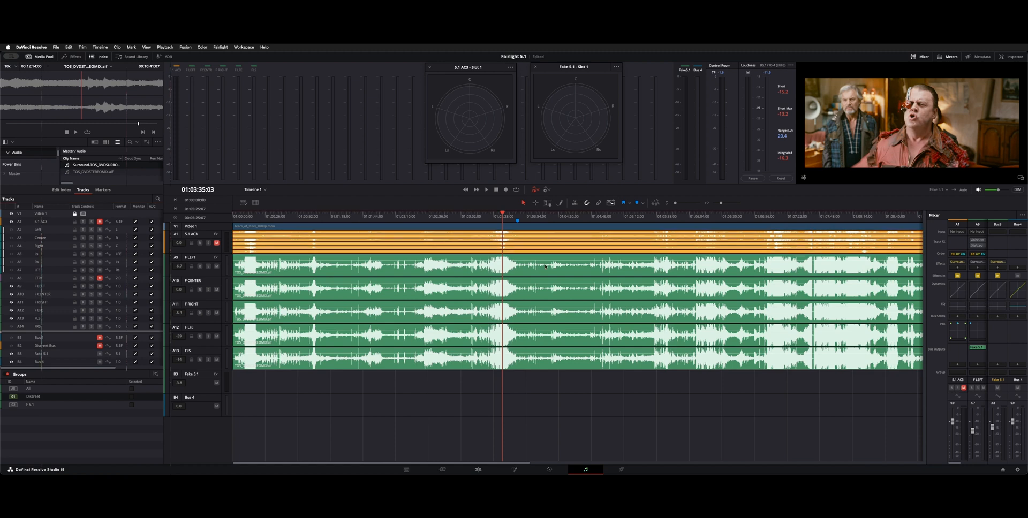
{"action": "mouse_move", "coordinate": [835, 305]}
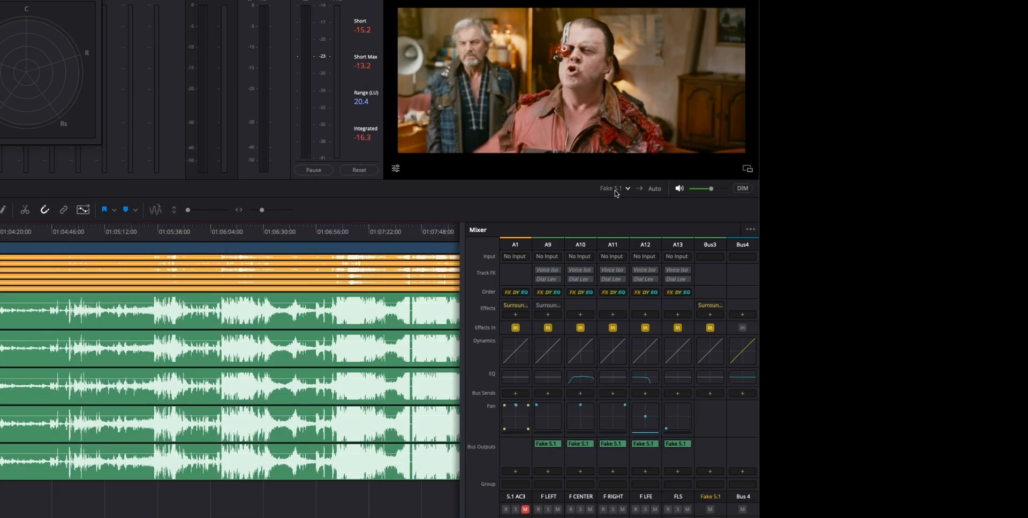
Switch the control room monitoring source from Fake 5.1 to 5.1 AC3.
{"action": "left_click", "coordinate": [626, 188]}
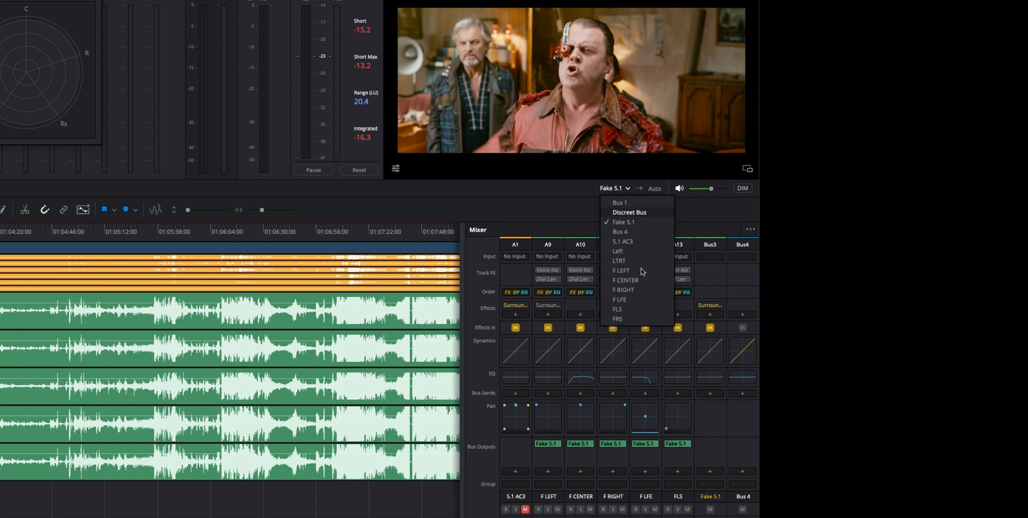
{"action": "mouse_move", "coordinate": [641, 223]}
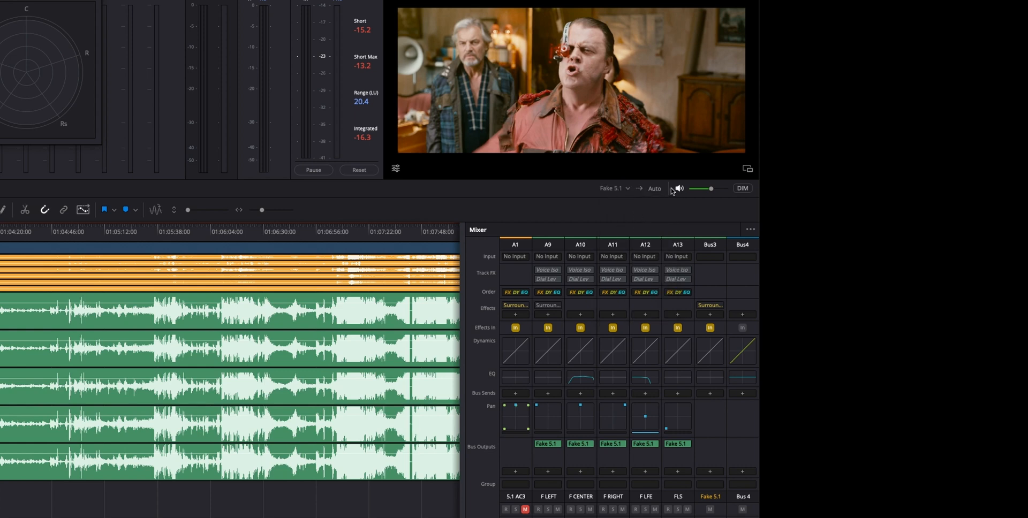
{"action": "left_click", "coordinate": [626, 188]}
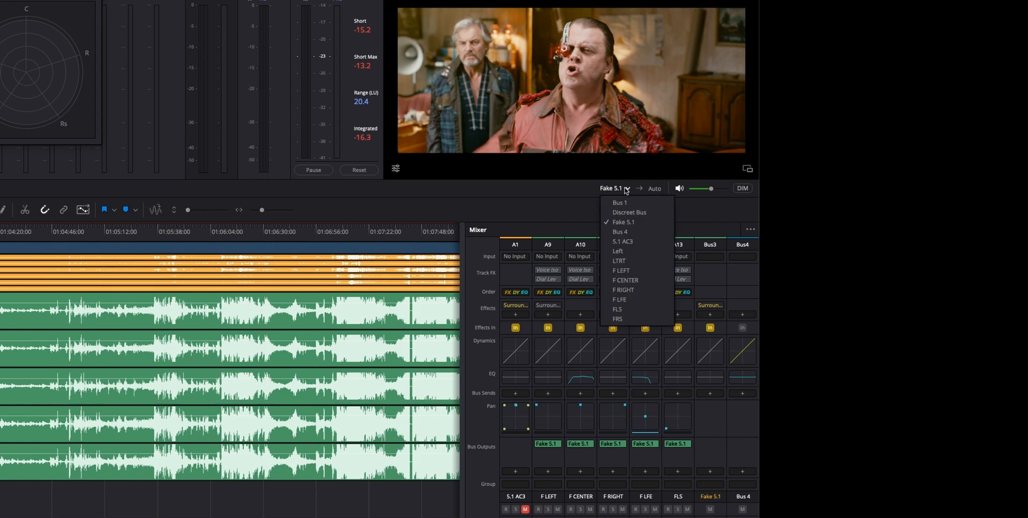
{"action": "left_click", "coordinate": [621, 241]}
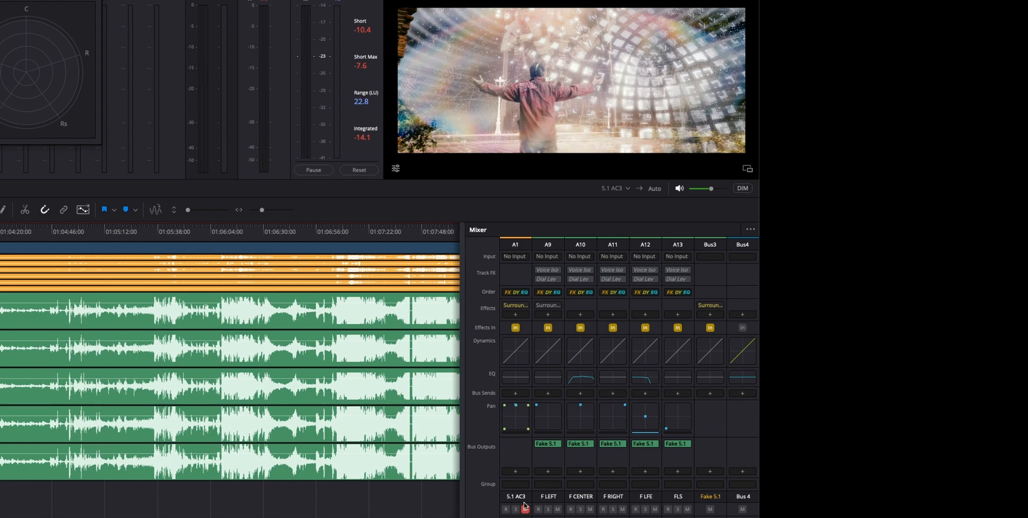
{"action": "mouse_move", "coordinate": [559, 223]}
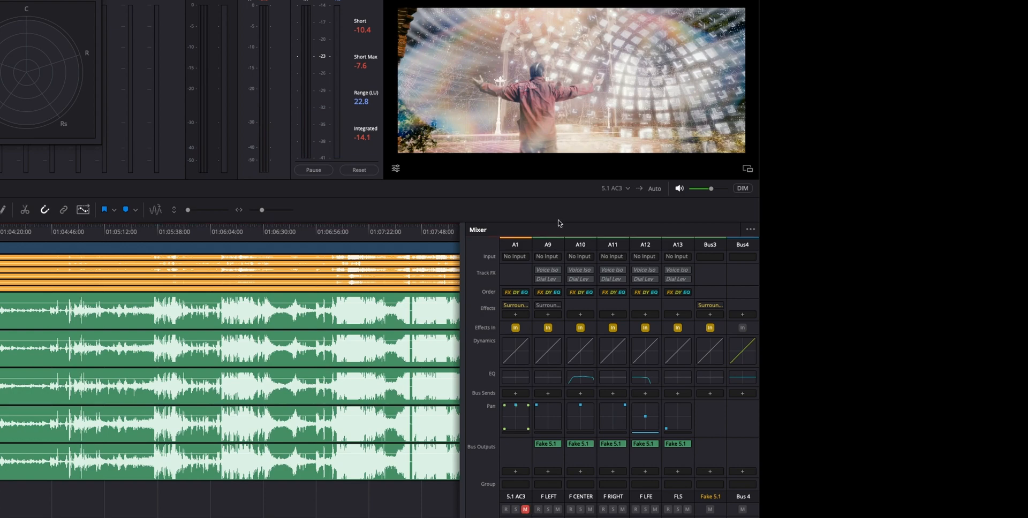